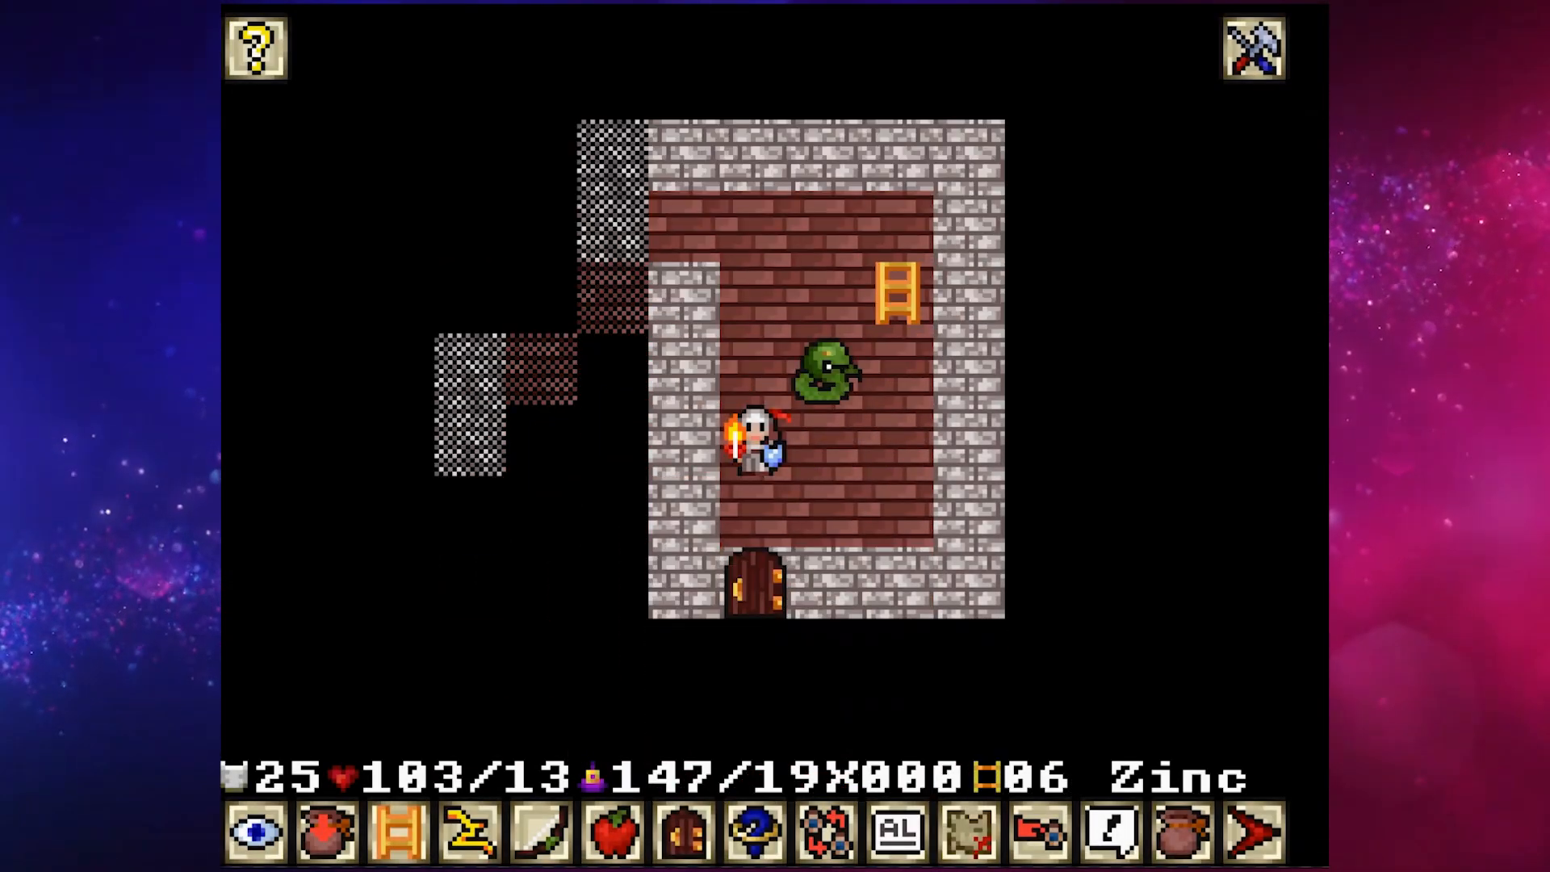
# - Write drawTopSquare building a quad mesh at height y from four -0.5/0.5 vertices
pyautogui.press('up')
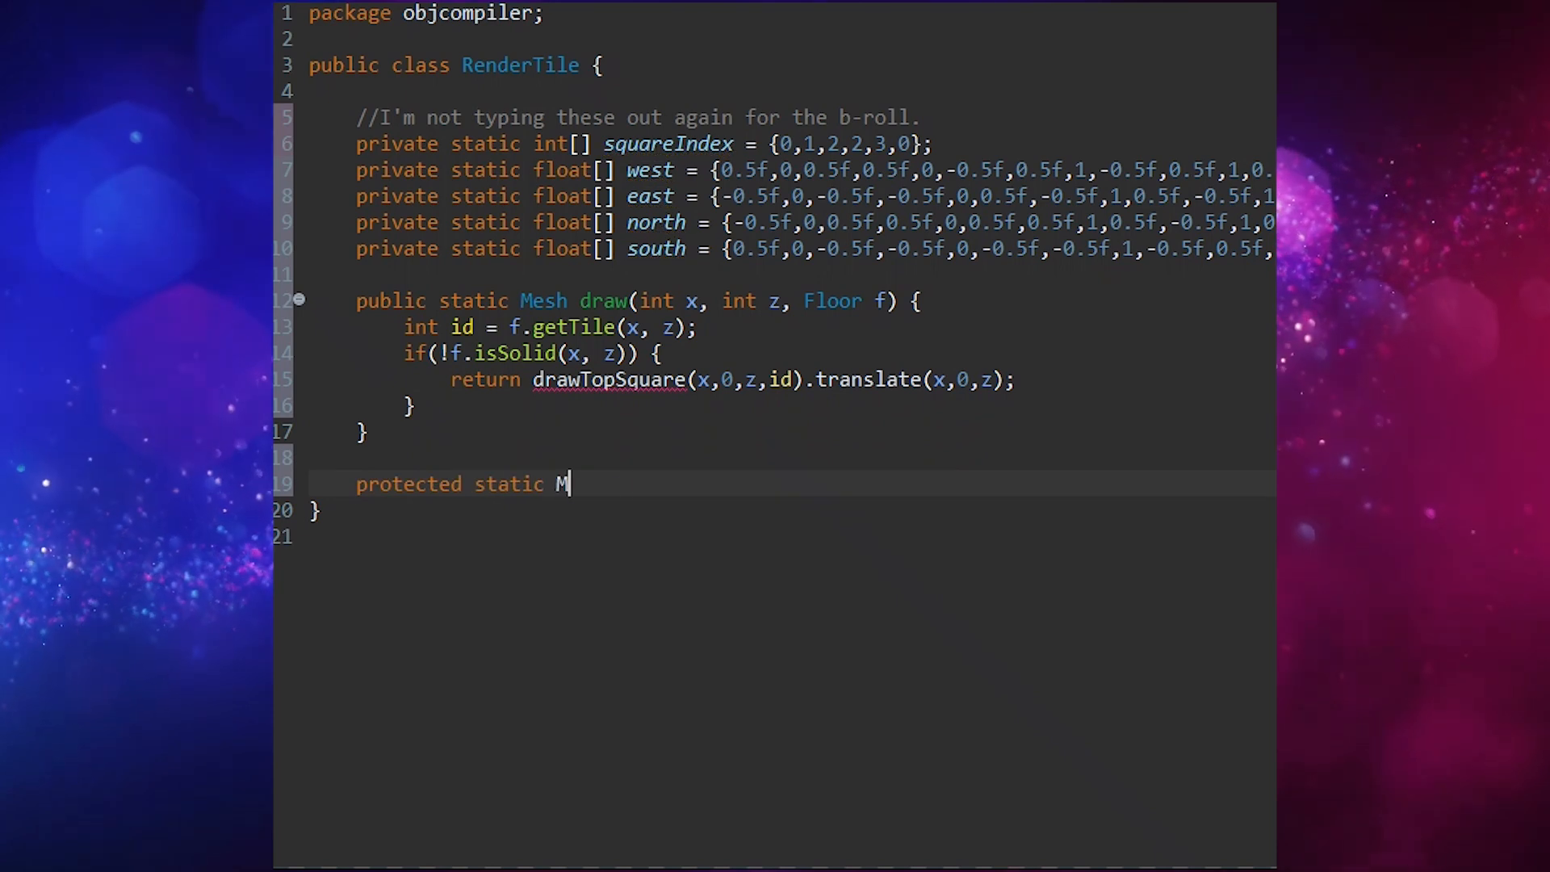
pyautogui.write('esh drawTopSquare(int x, float y, int z, int off) {')
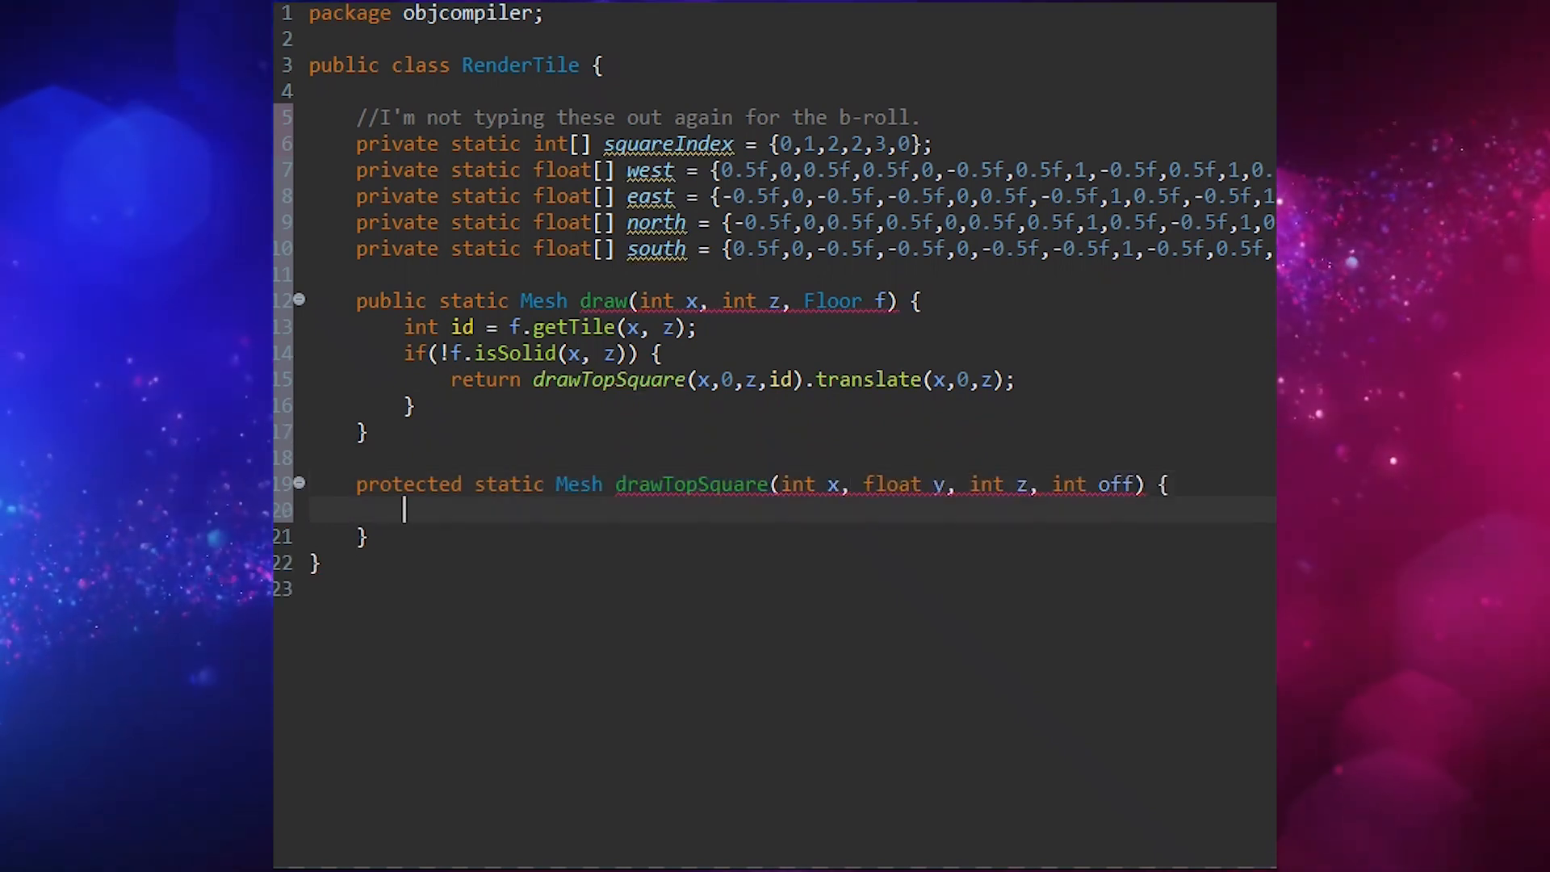
pyautogui.write('float[] vertices = {-0.5f,y,0.5f,0.5f,y,0.5f,0.5f,y,-0.5f,-0.5f,y,-0.5f};')
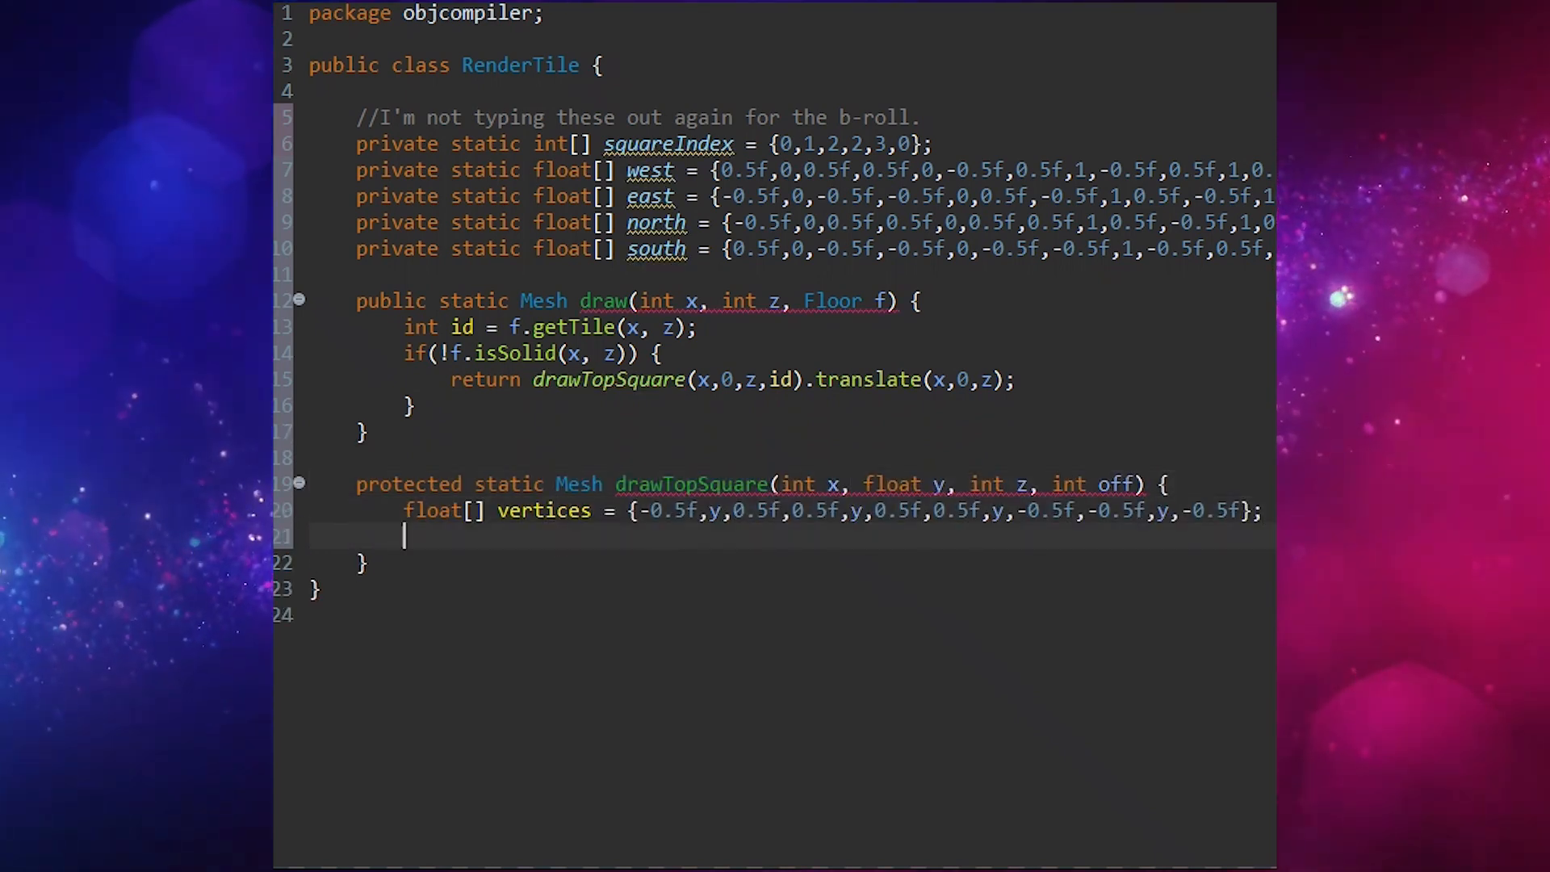
pyautogui.write('Mesh mesh = new Mesh(vertices,null,squareIndex);')
pyautogui.write('return drawCube(x,z,f')
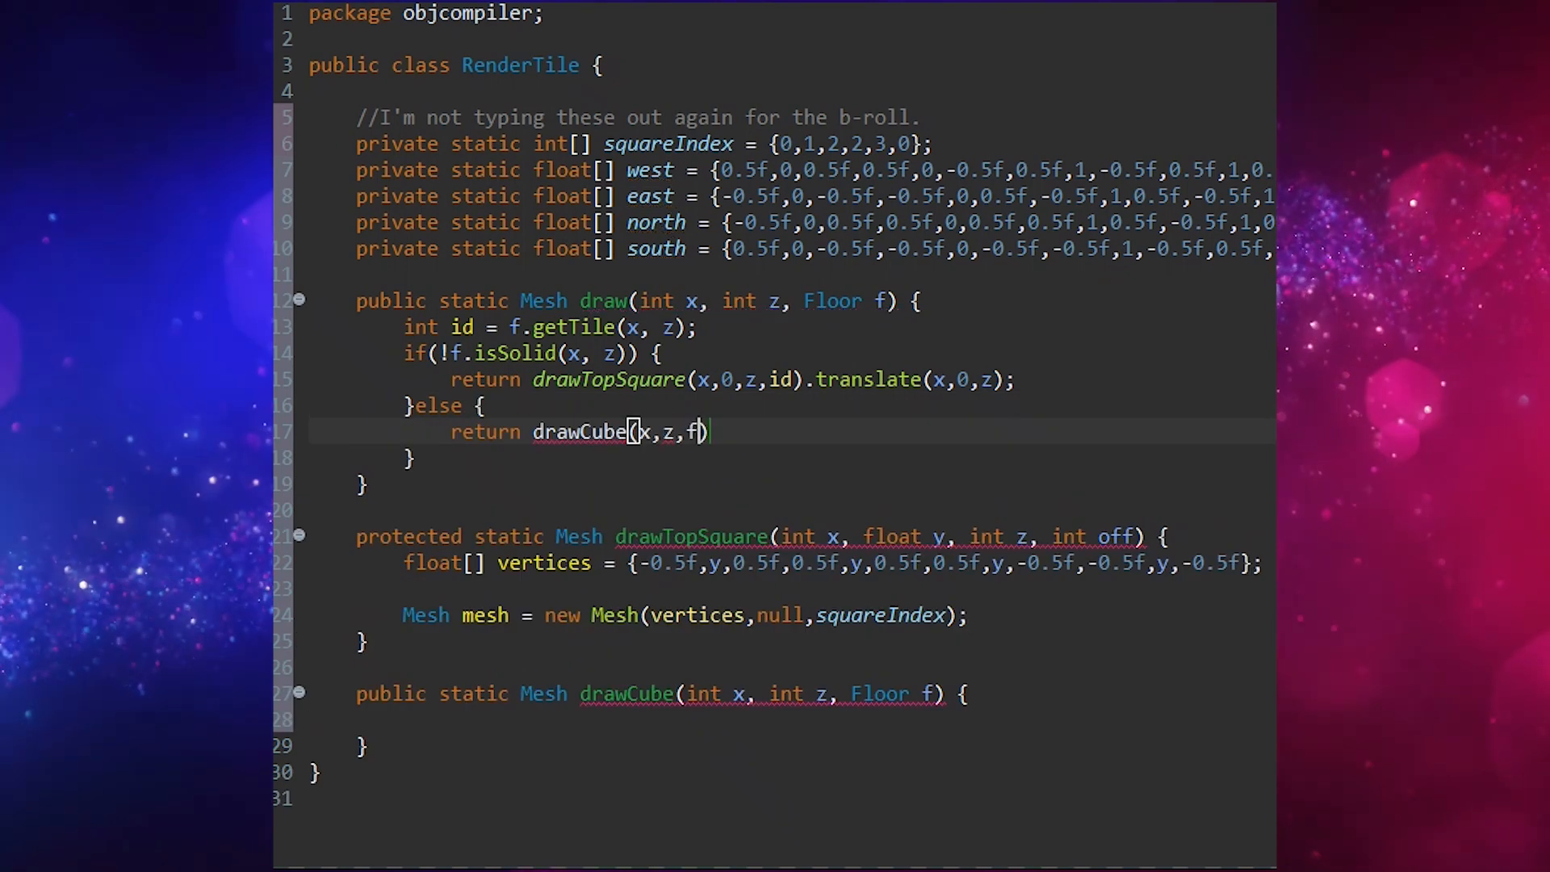
# - Write drawCube reading the tile id and adding faces where f.doesObstruct is false
pyautogui.write('int id = f.getTile(x, z);')
pyautogui.write('Mesh mesh = drawTopSquare(x,1,z,')
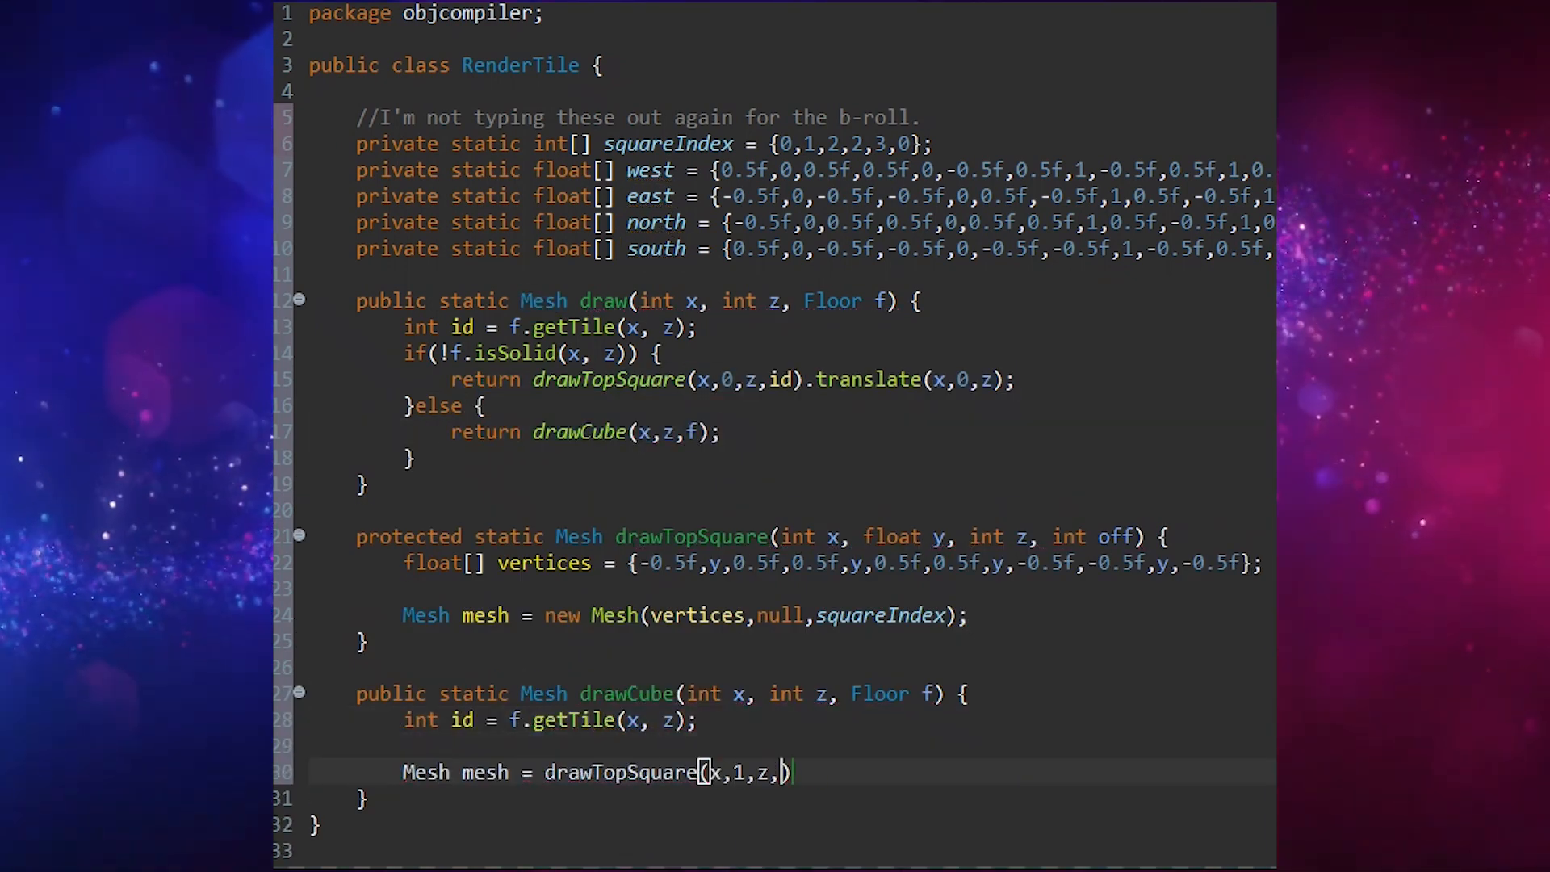
pyautogui.write('id);')
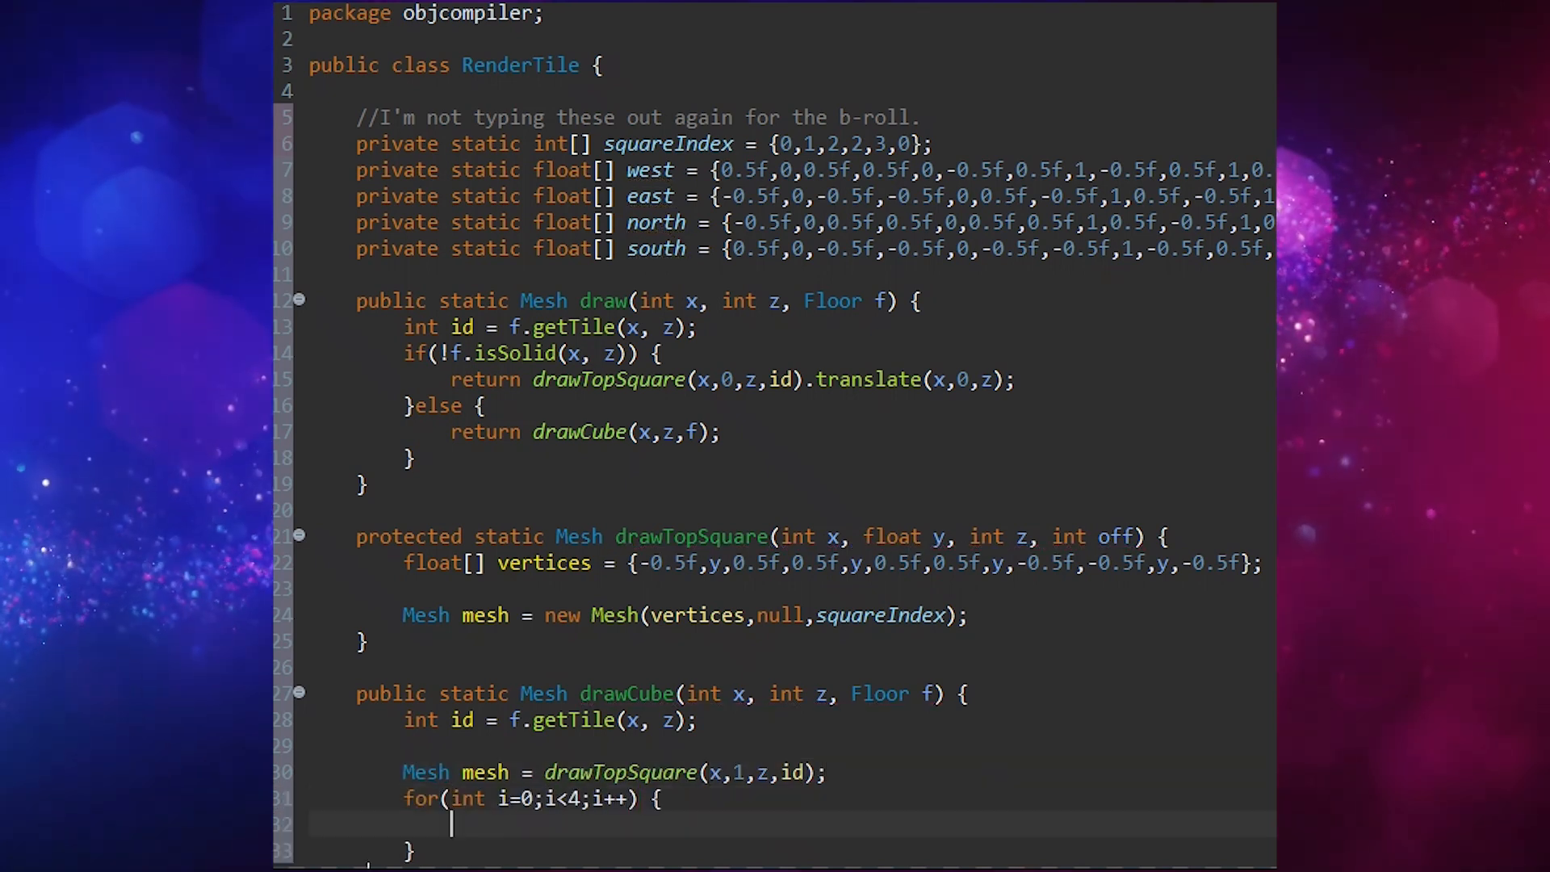
pyautogui.write('if(!f.doesObstruct(x, z, i)) {')
pyautogui.write('mesh.translate(x, 0, z);')
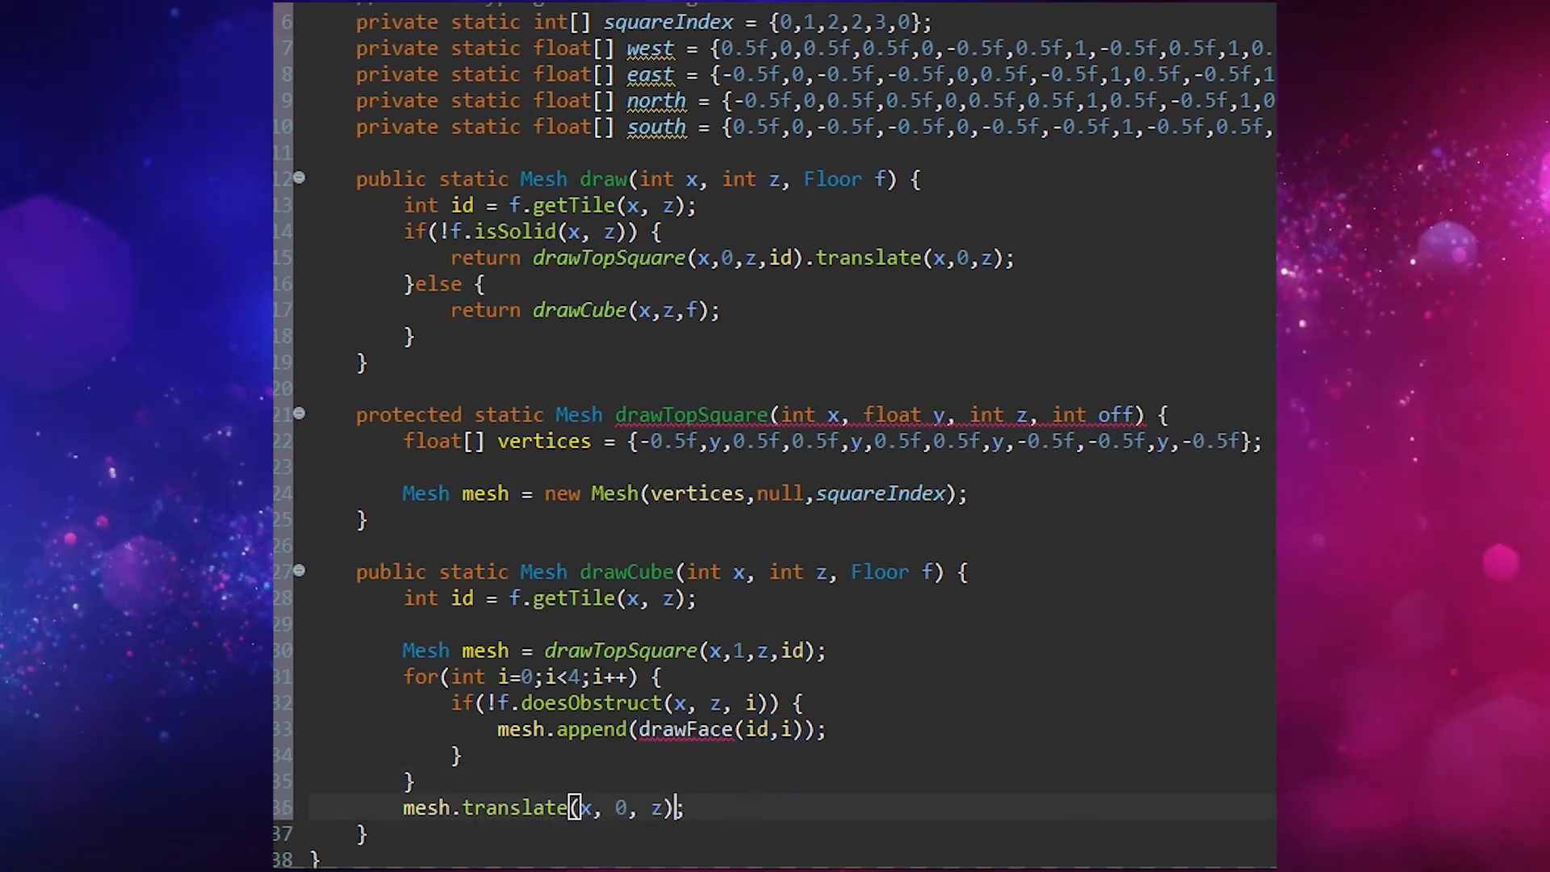
# - Write drawFace choosing vertices by face%2 and building a Mesh with squareIndex
pyautogui.scroll(-3)
pyautogui.write('case 2')
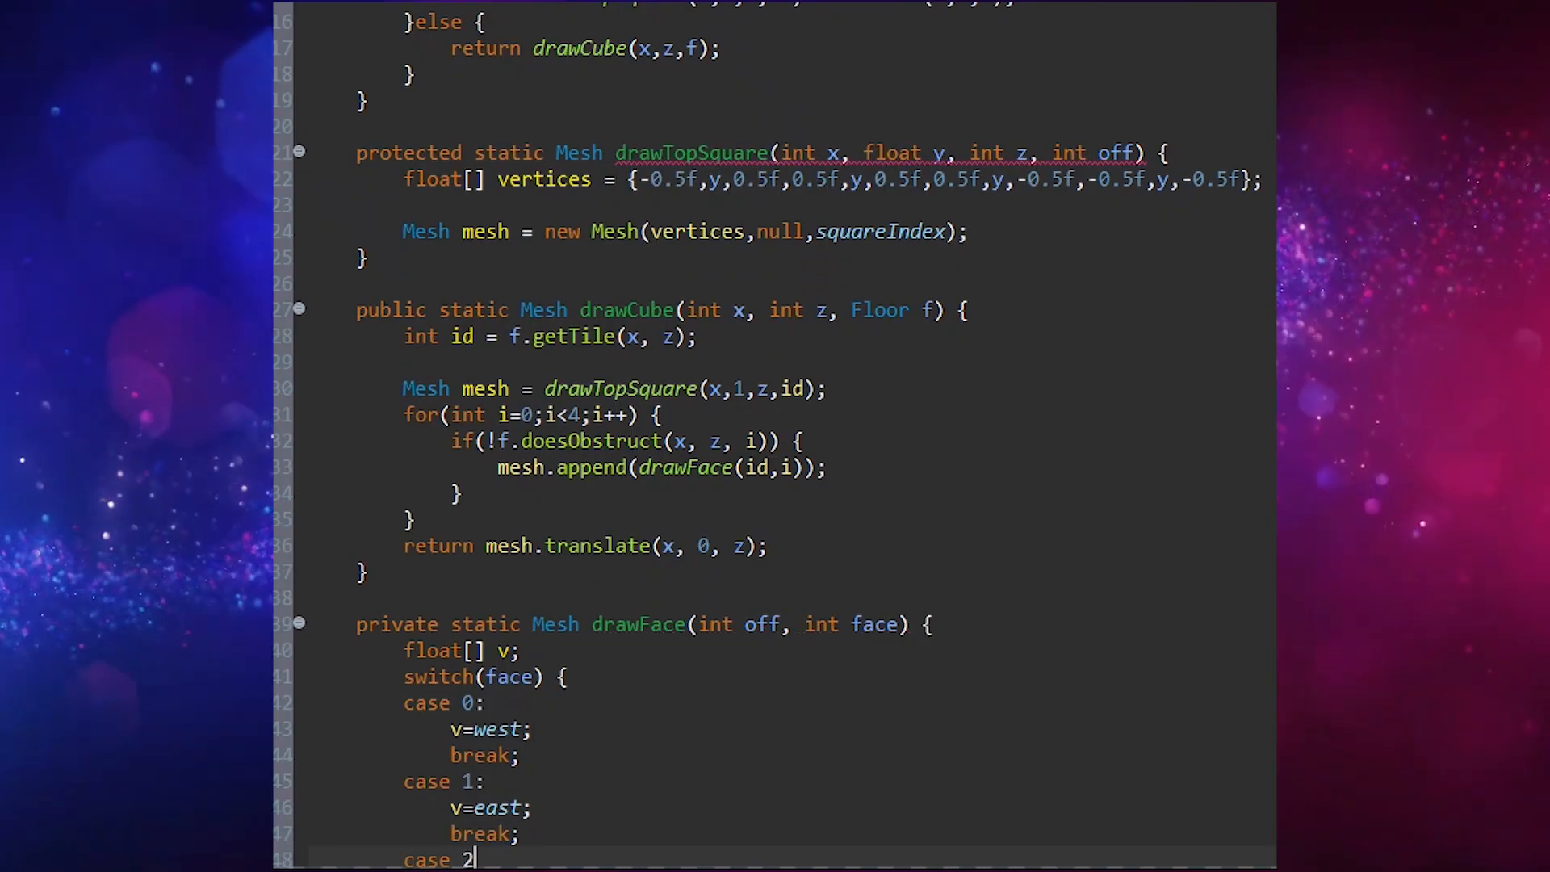
pyautogui.scroll(-3)
pyautogui.write('float s =')
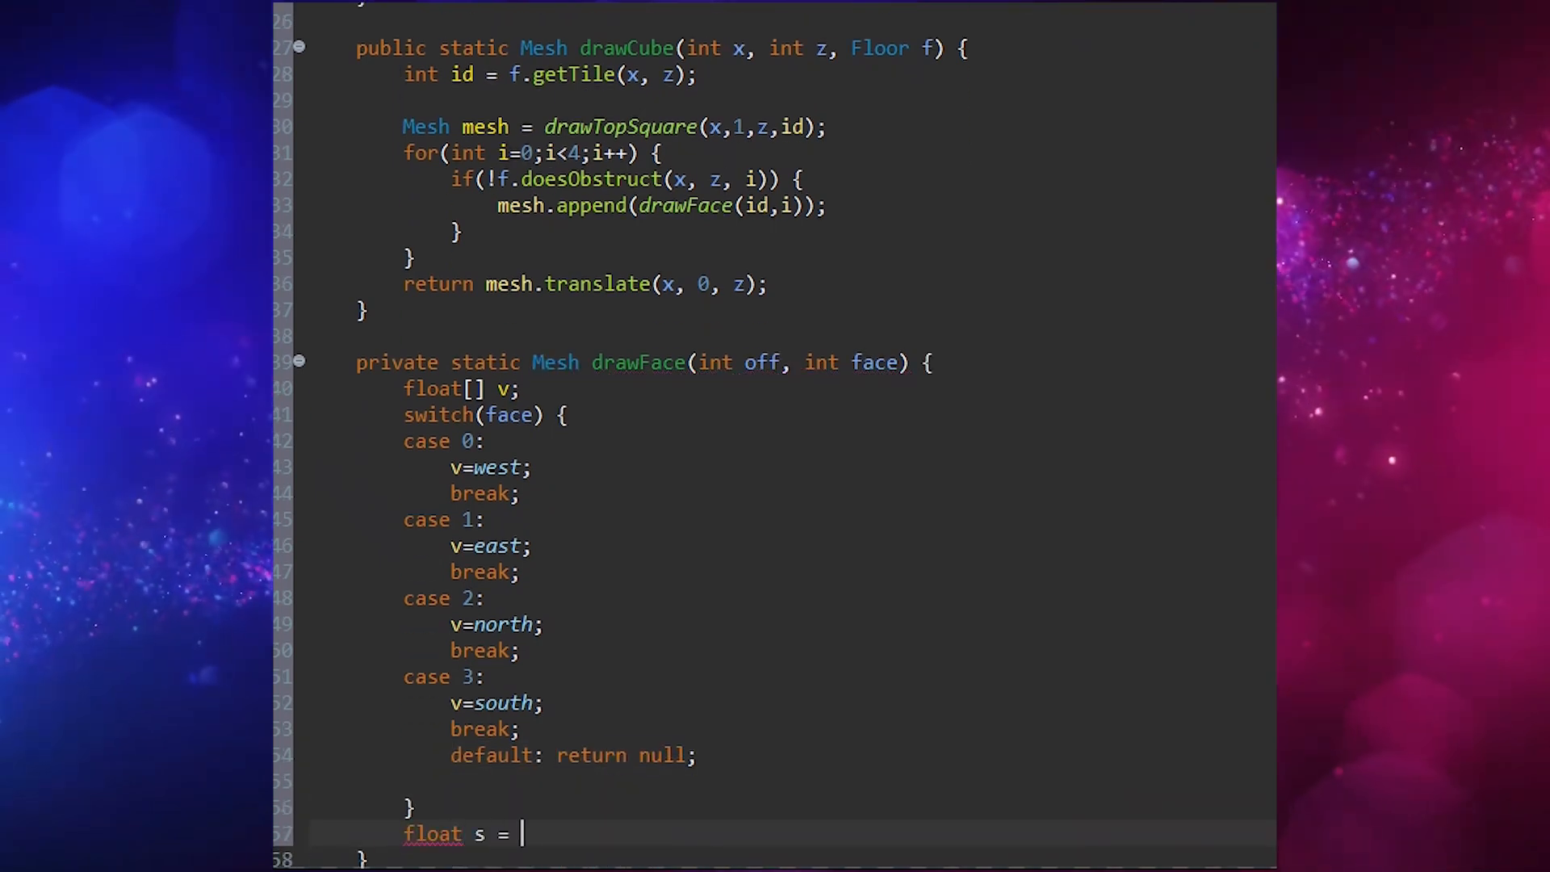
pyautogui.write('(face%2==')
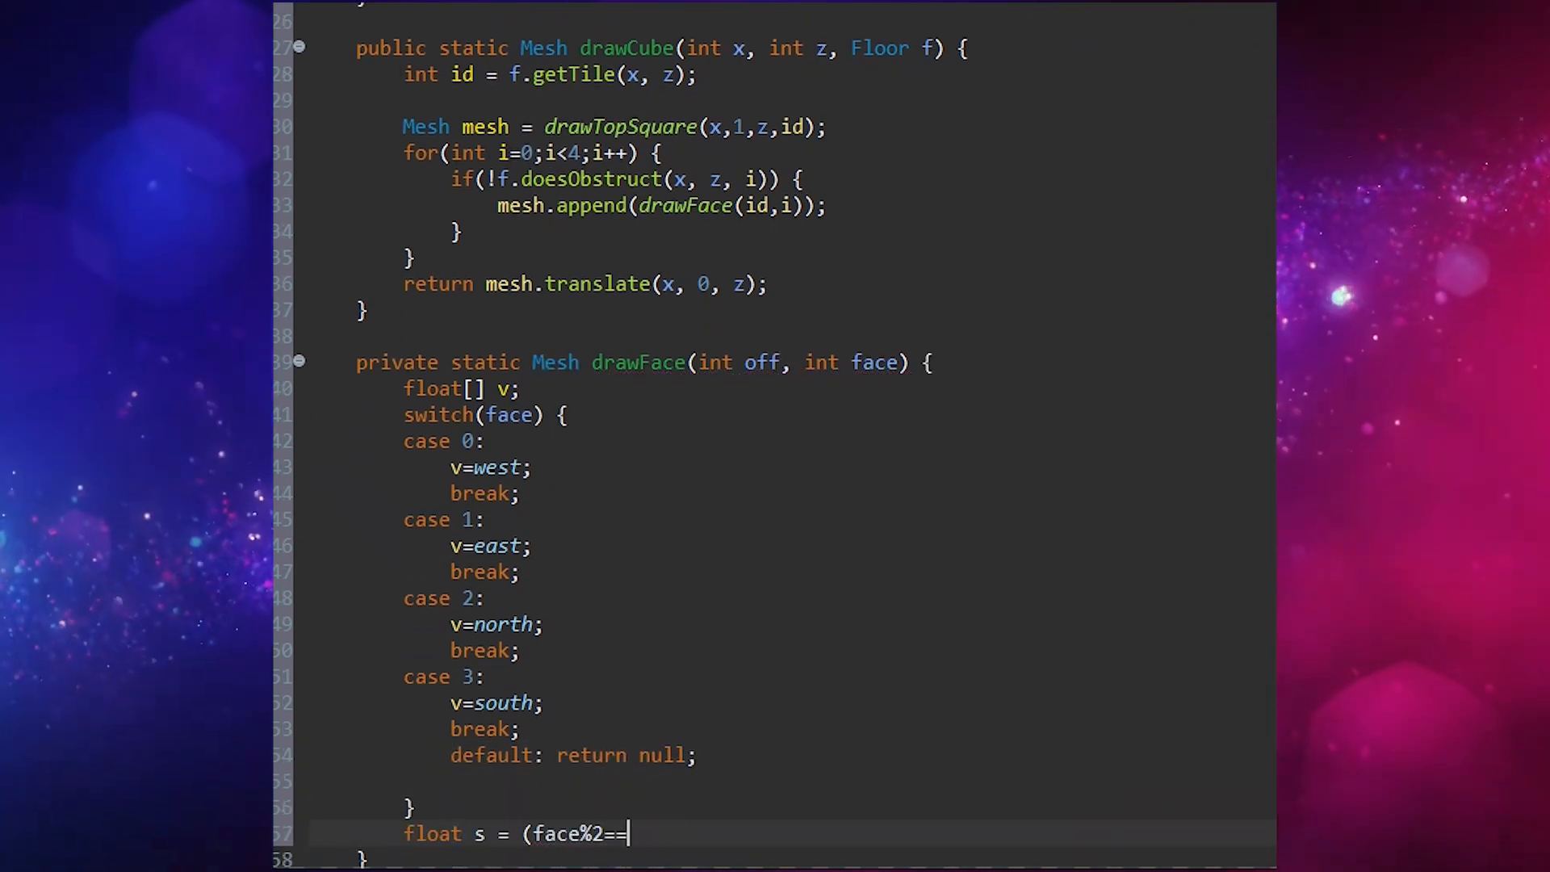
pyautogui.write('Mesh mesh = new Mesh(v,null,squareIndex)')
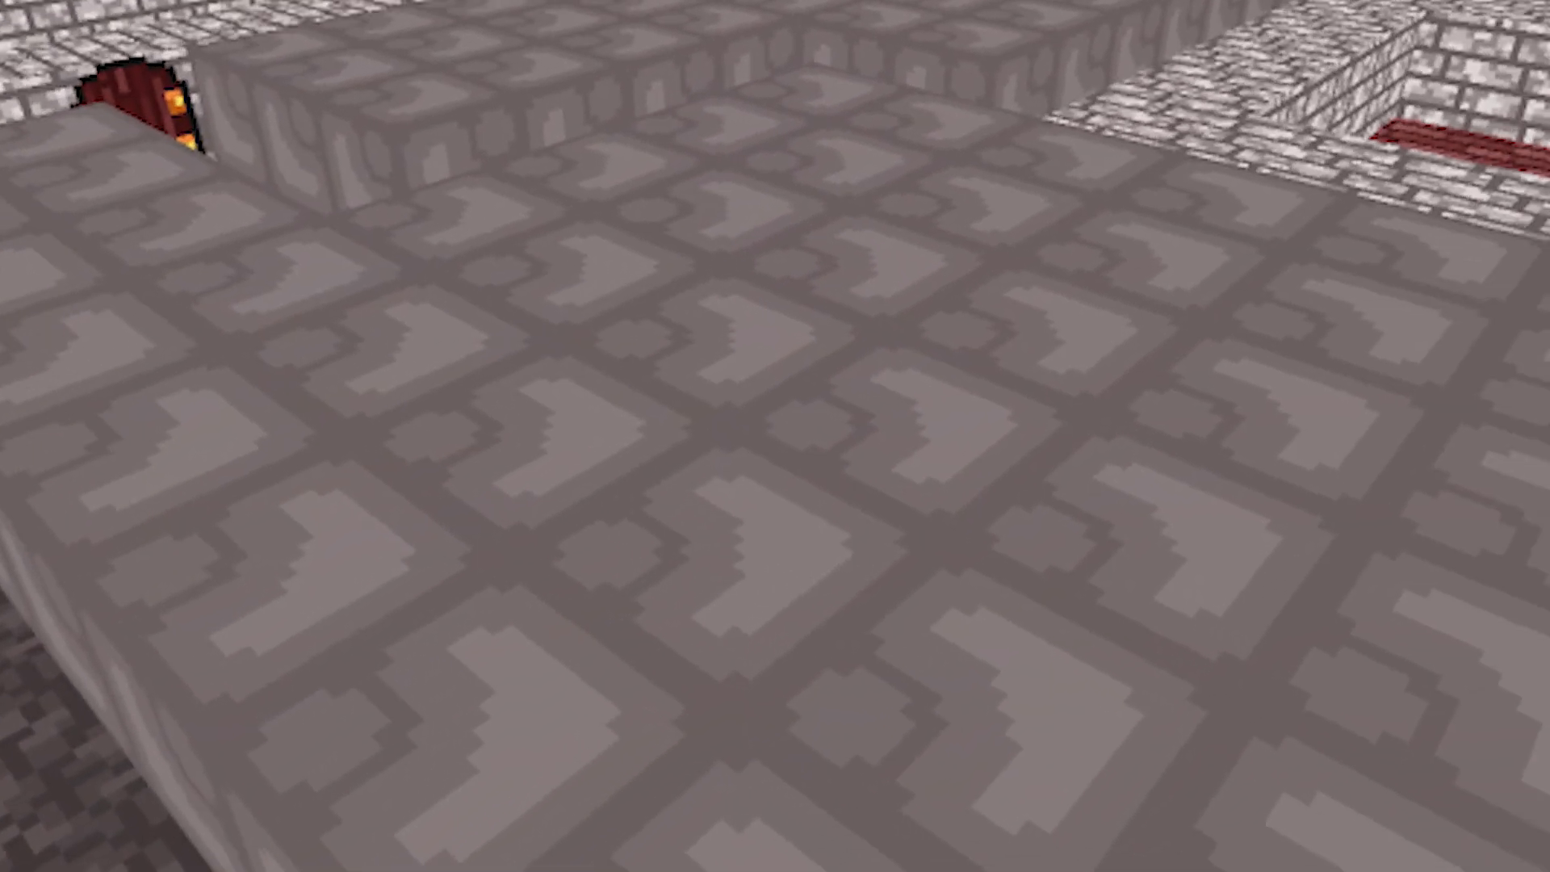
pyautogui.moveTo(775, 436)
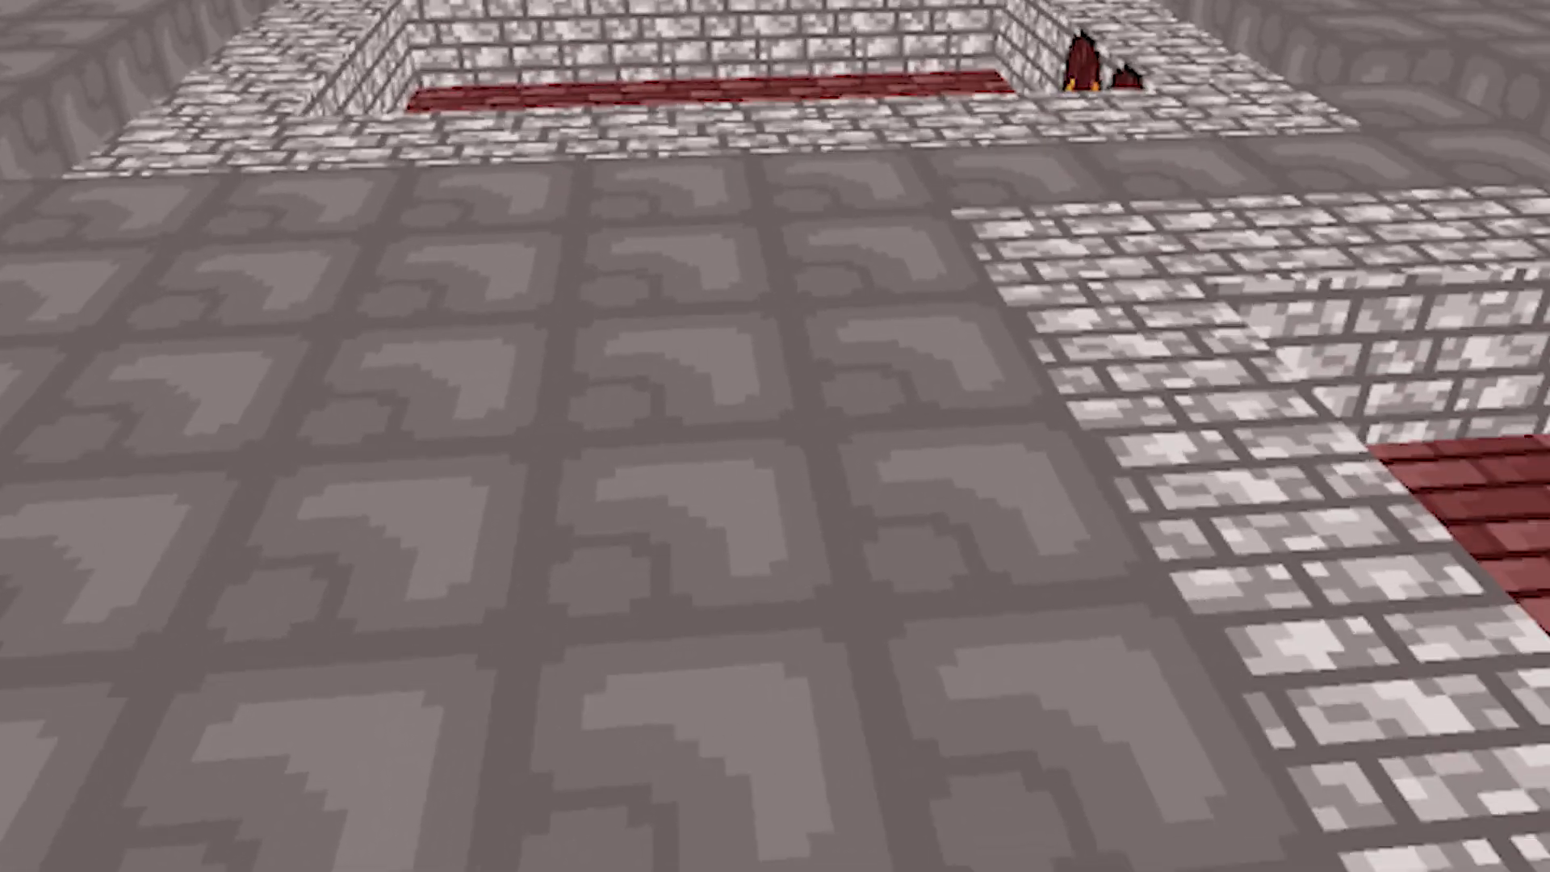
pyautogui.moveTo(775, 436)
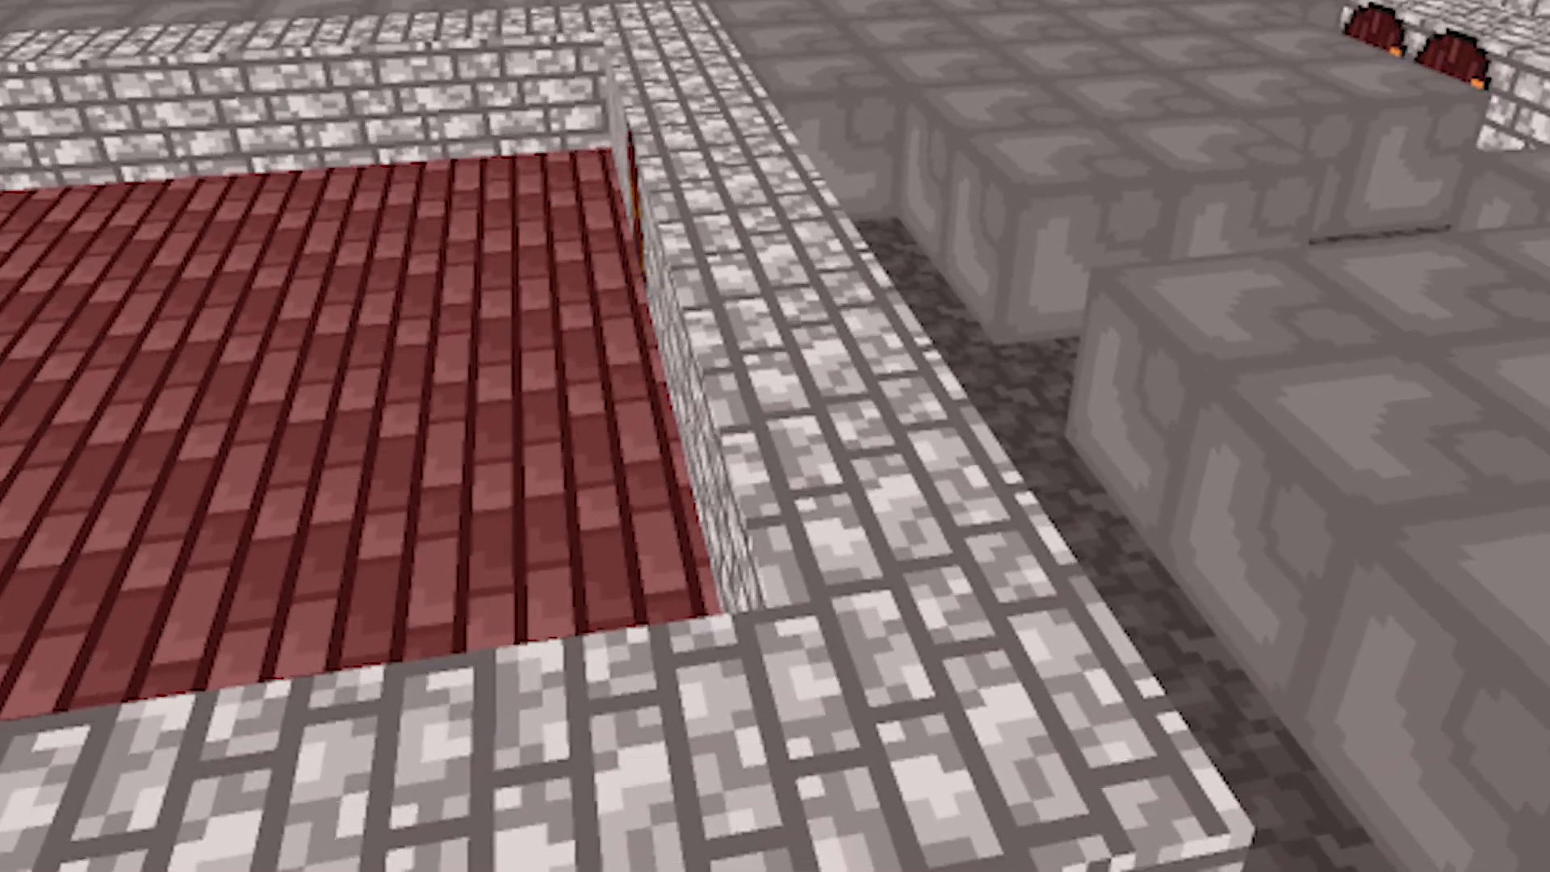
pyautogui.moveTo(775, 436)
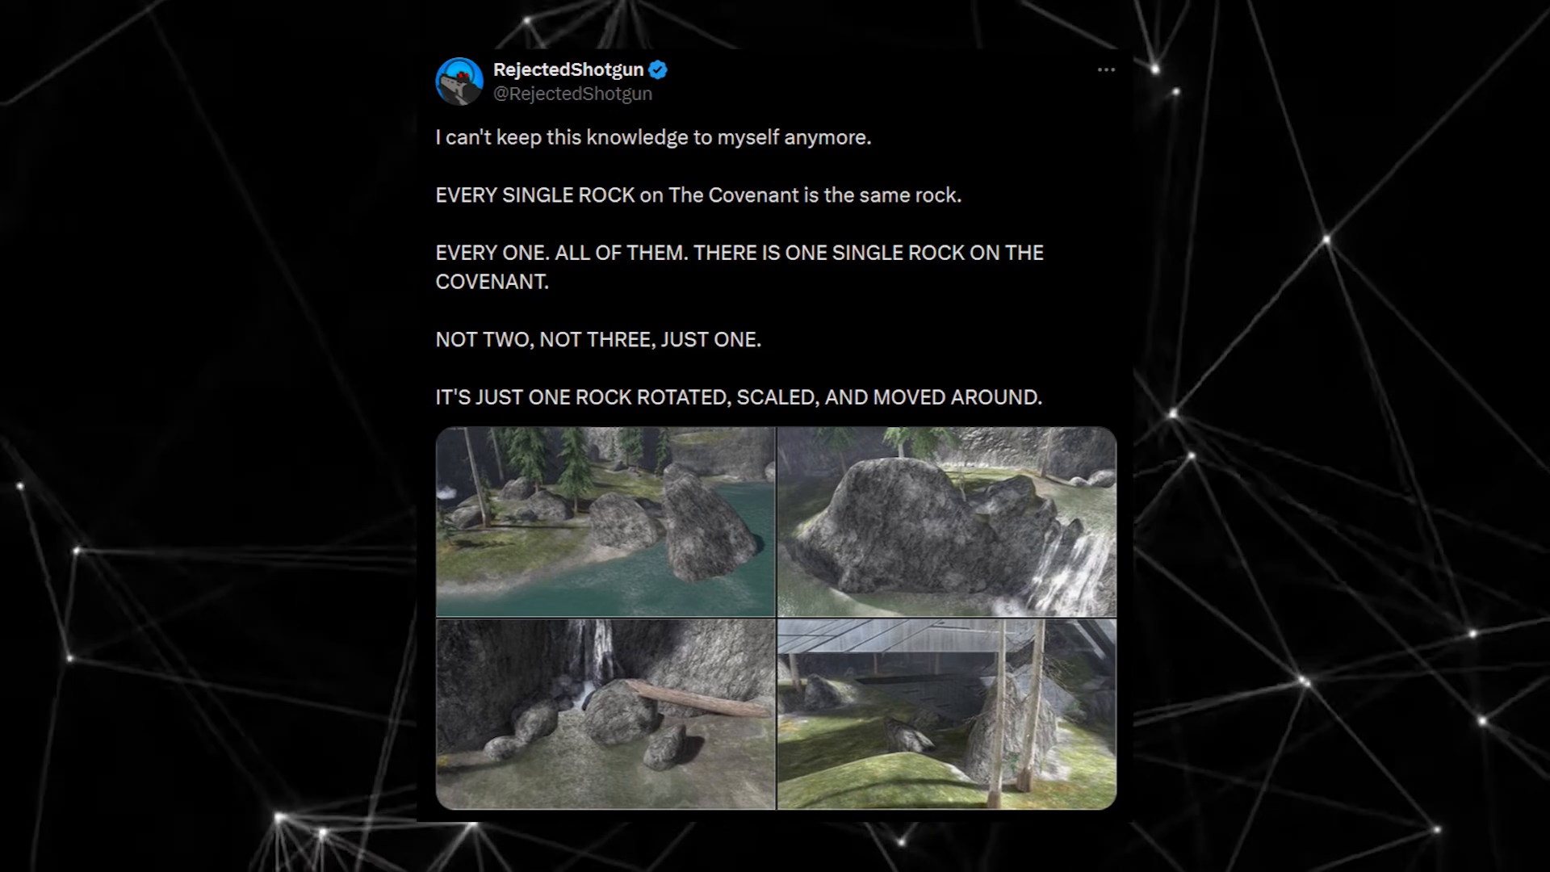
pyautogui.scroll(3)
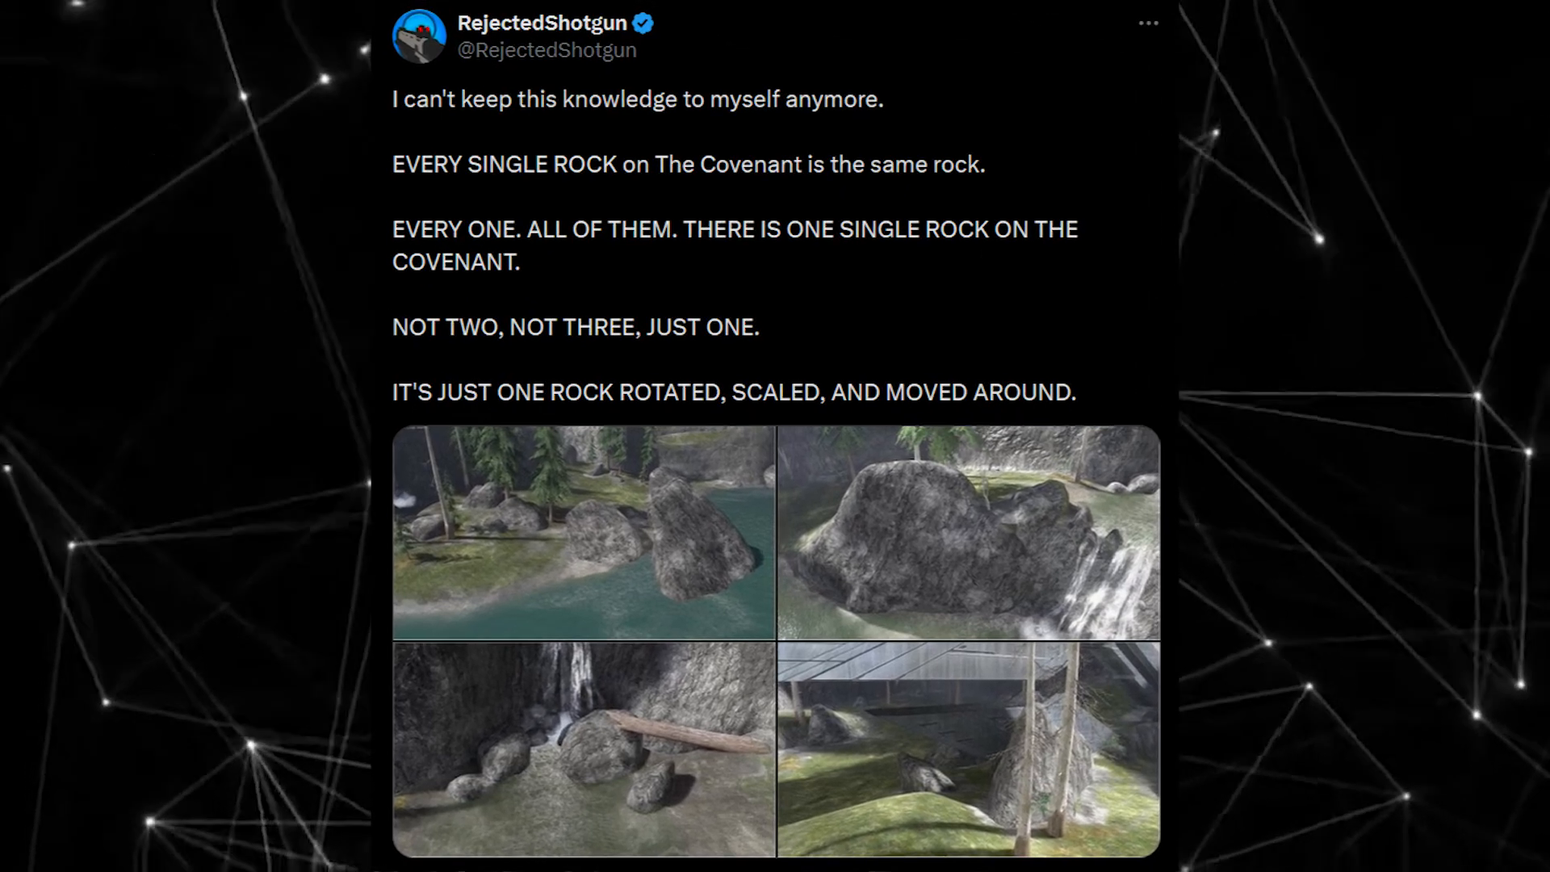
pyautogui.press('alt+tab')
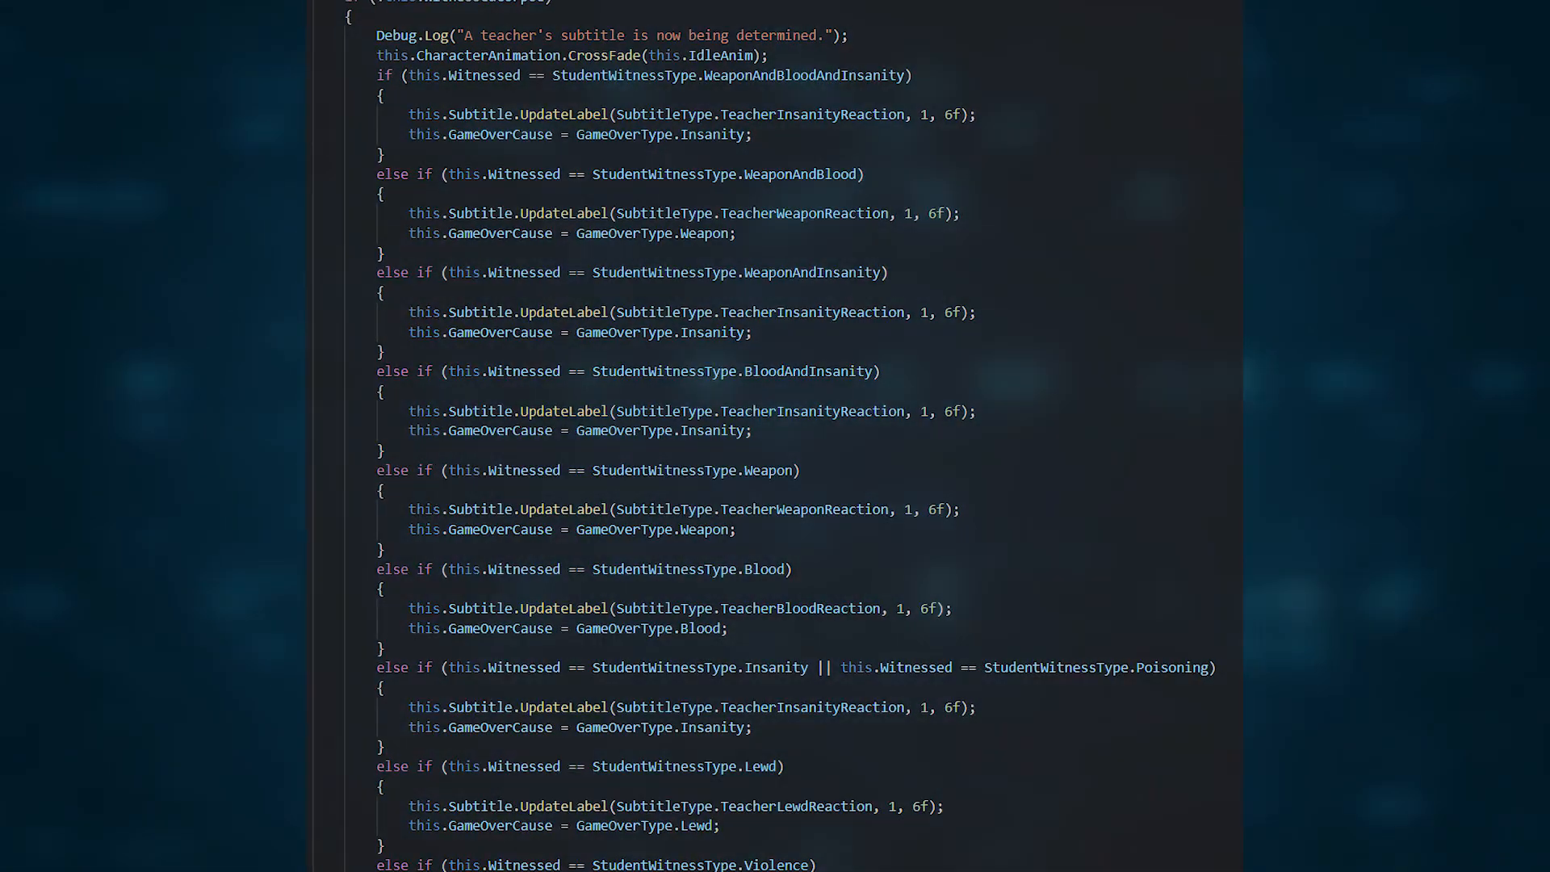
pyautogui.scroll(3)
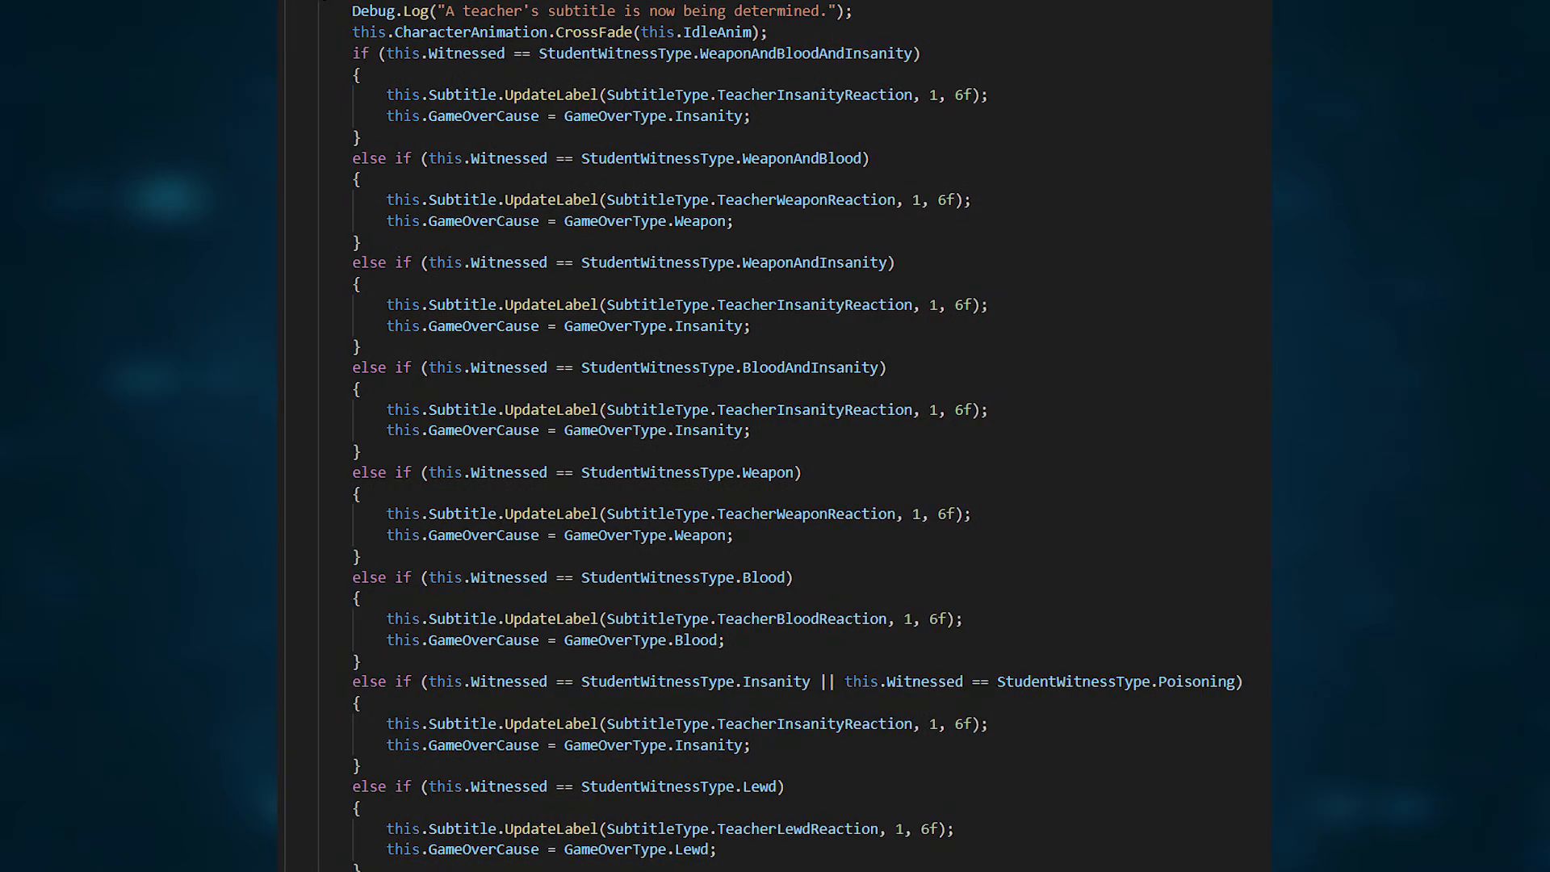
pyautogui.scroll(-3)
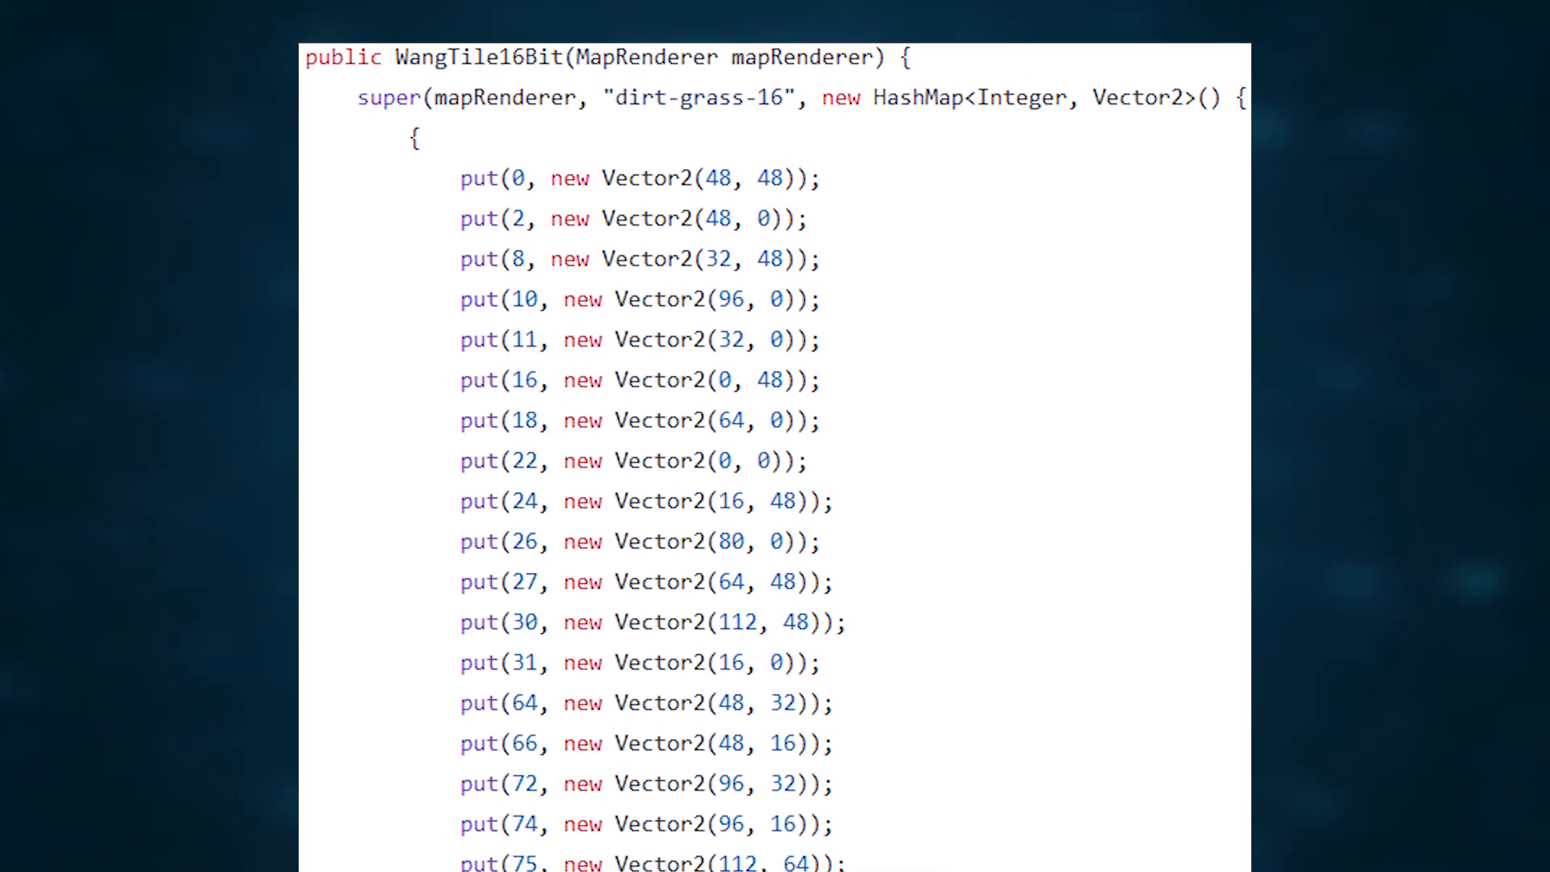
pyautogui.scroll(-3)
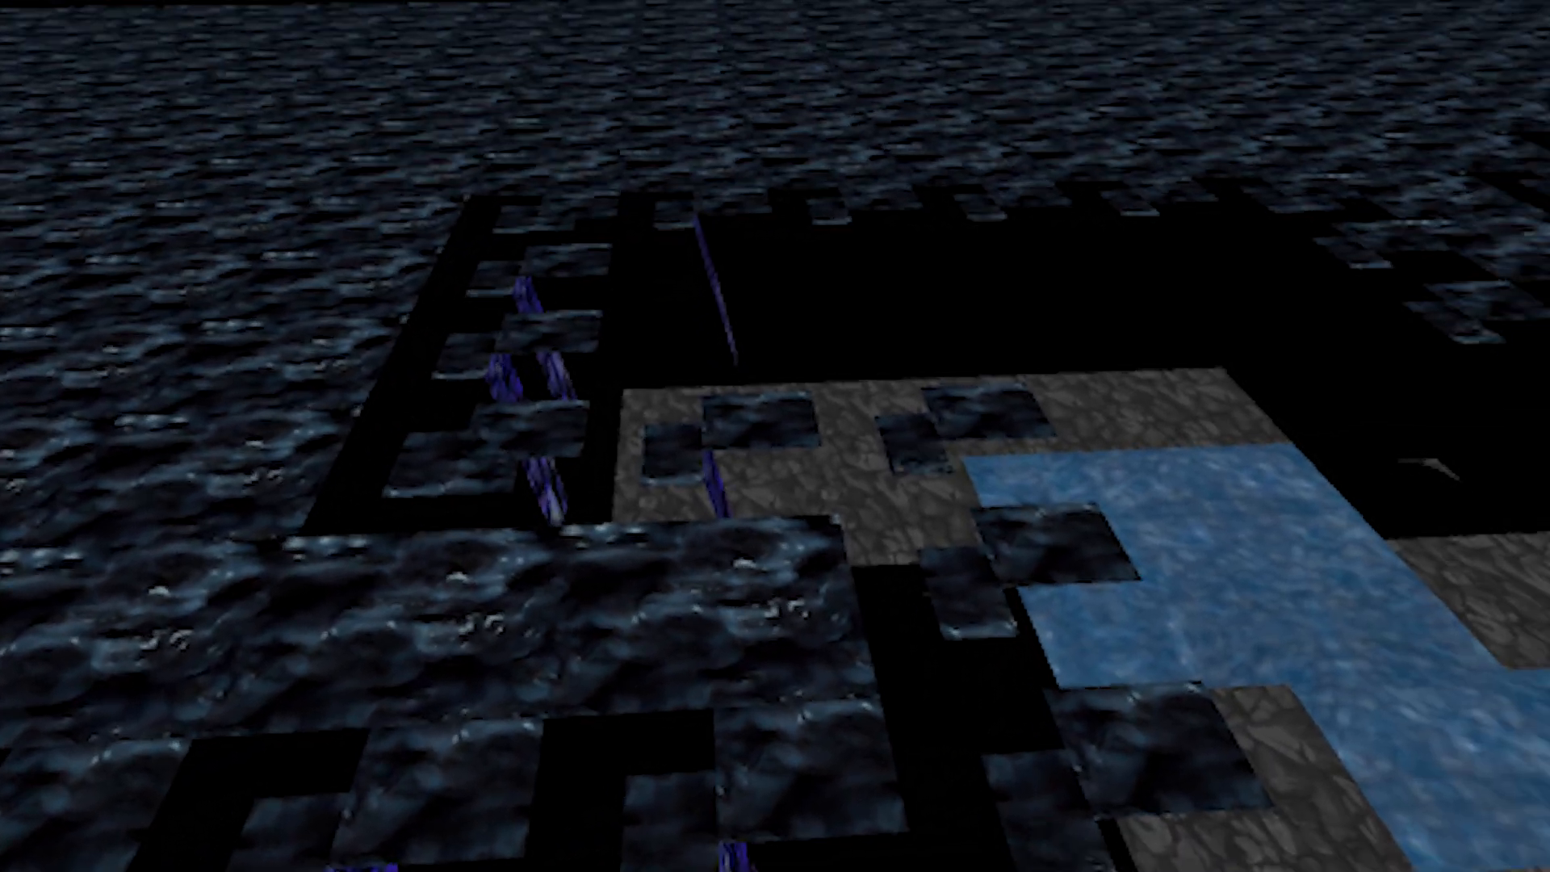
pyautogui.moveTo(775, 436)
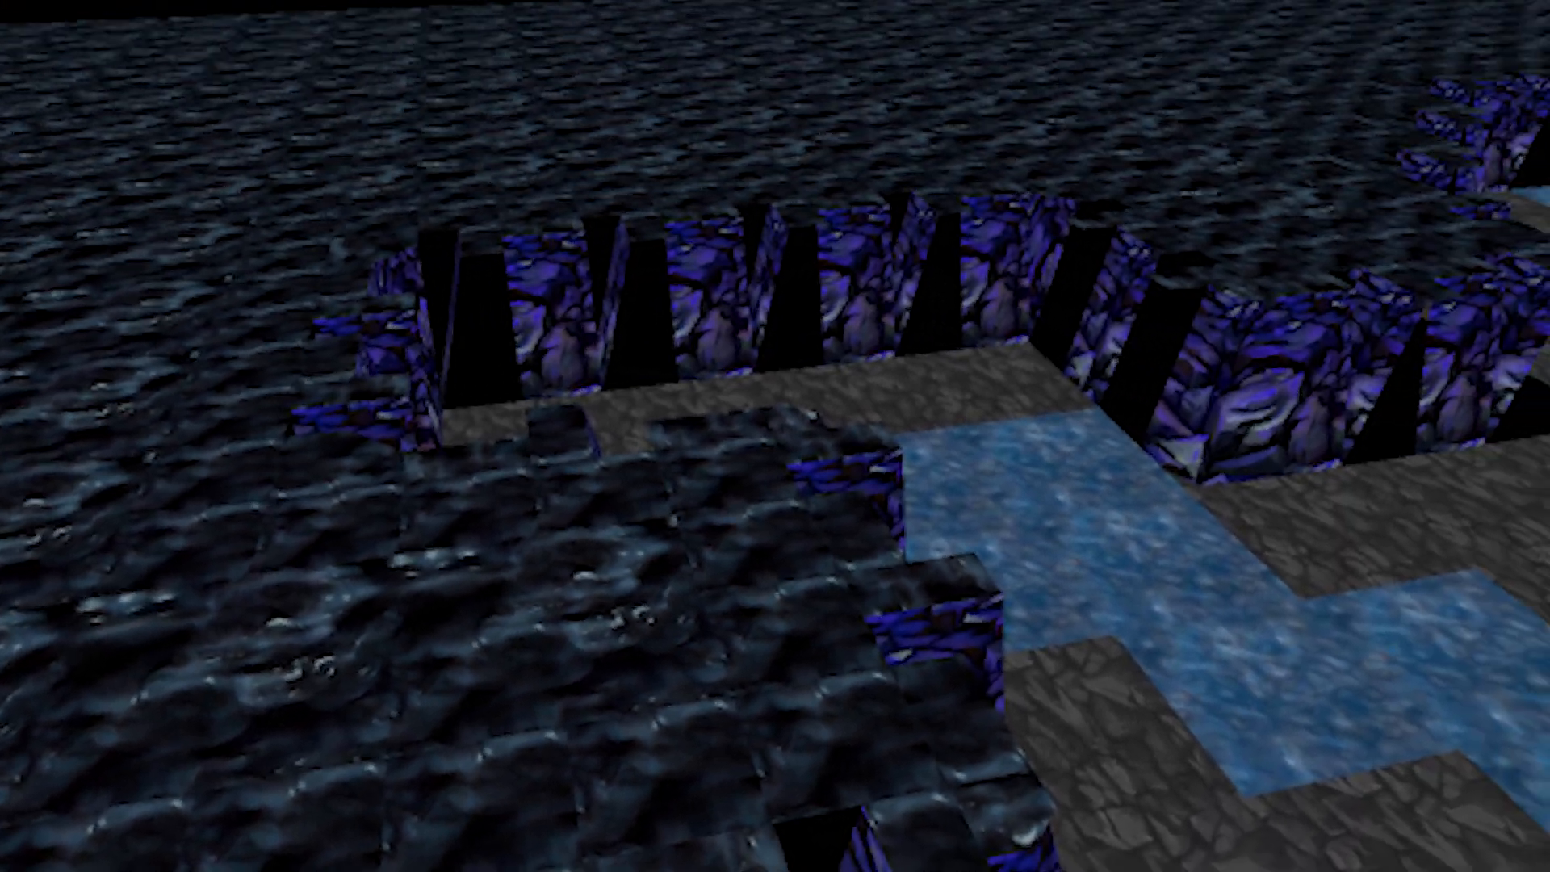
pyautogui.moveTo(775, 436)
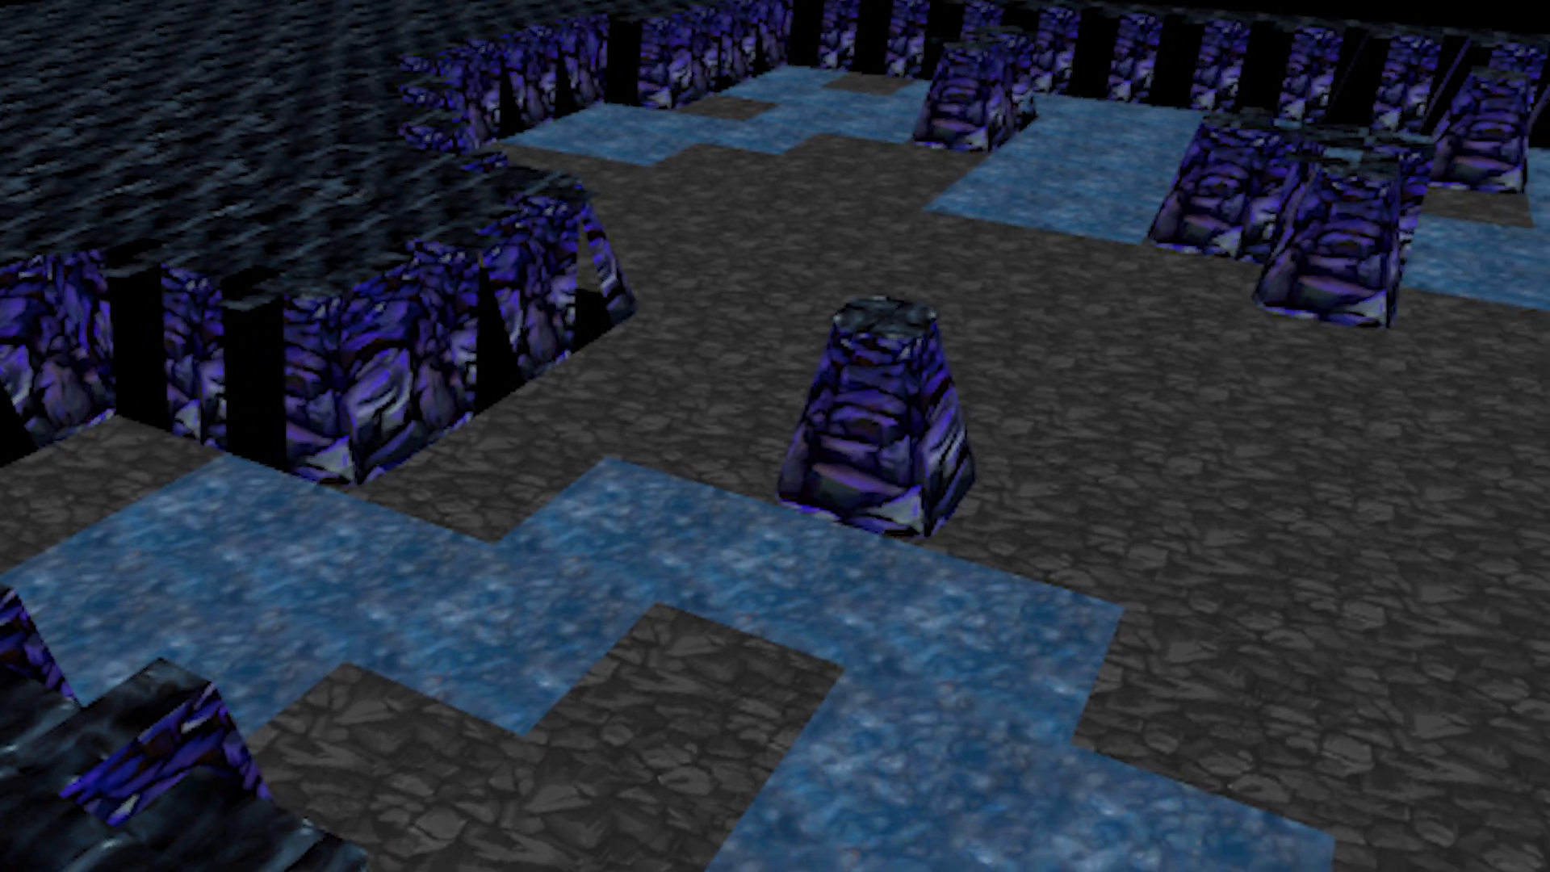
pyautogui.moveTo(775, 436)
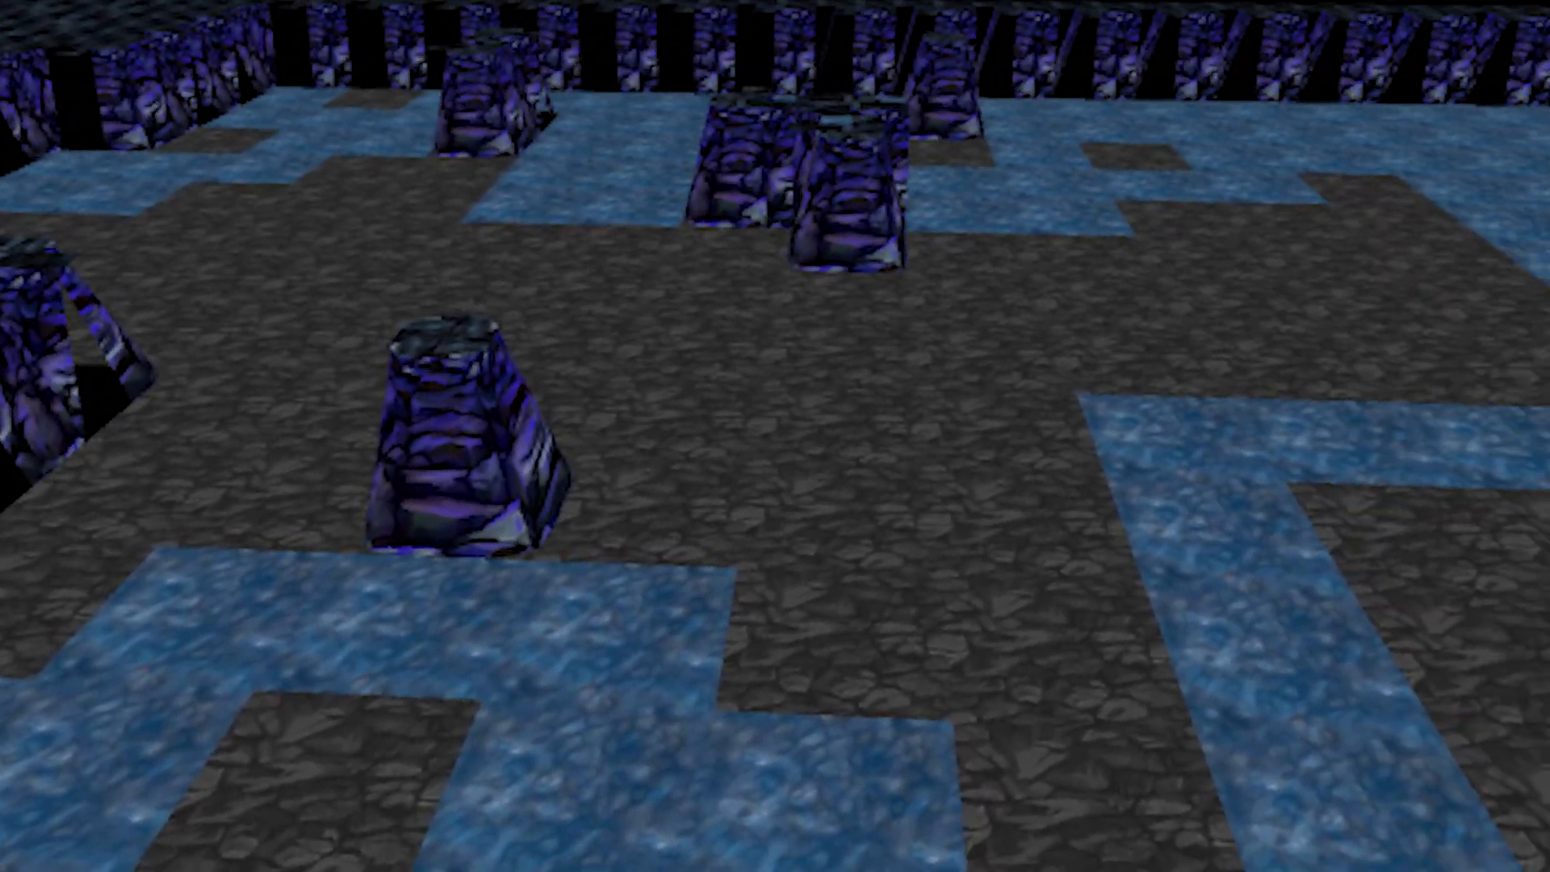
pyautogui.moveTo(775, 436)
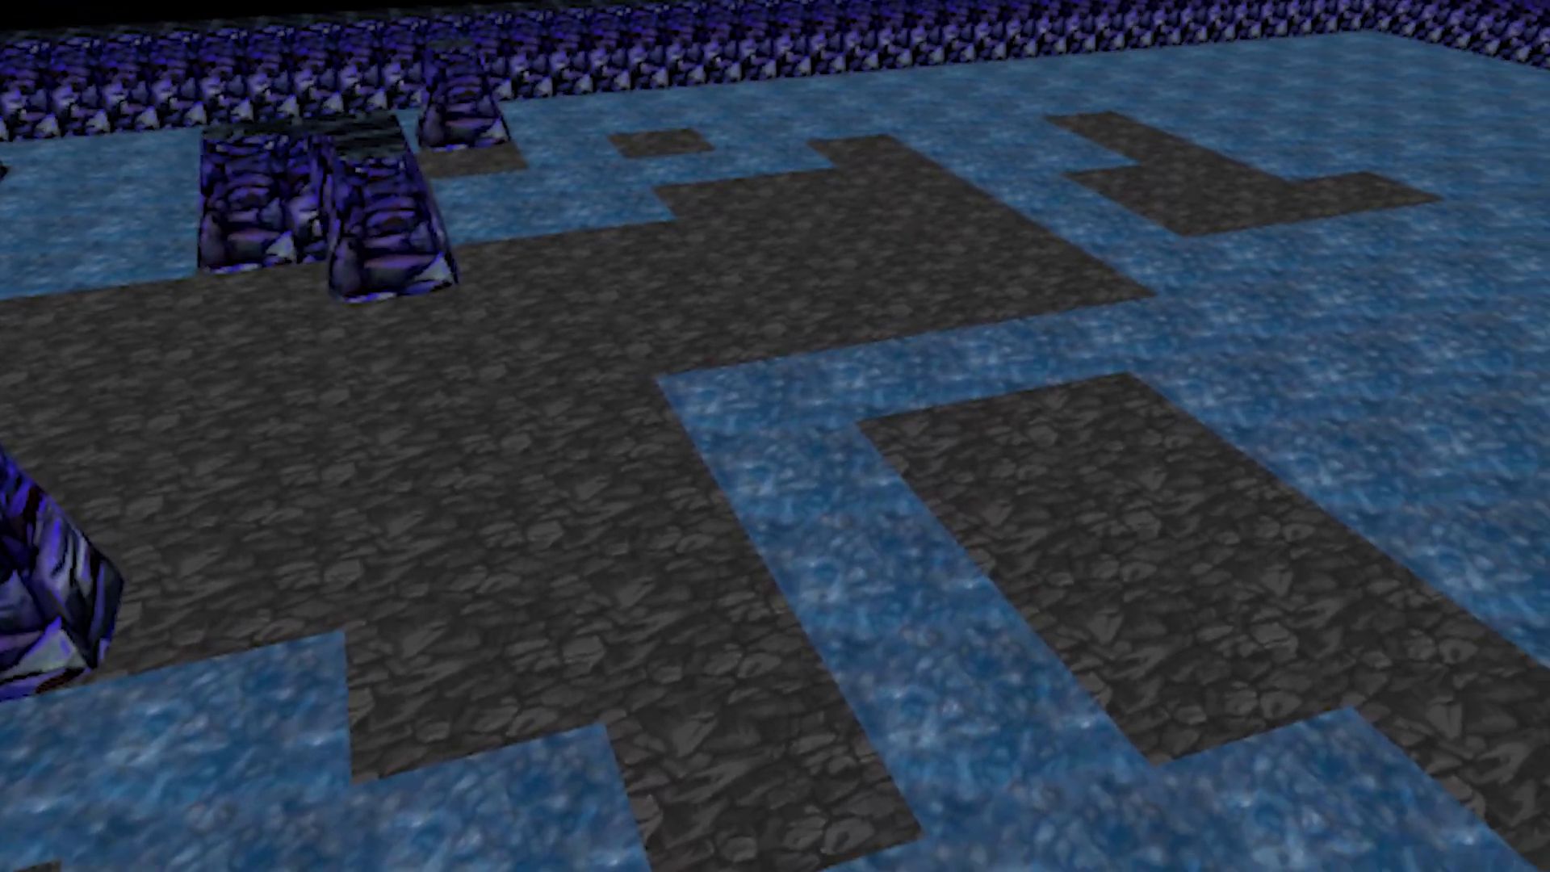
pyautogui.moveTo(775, 436)
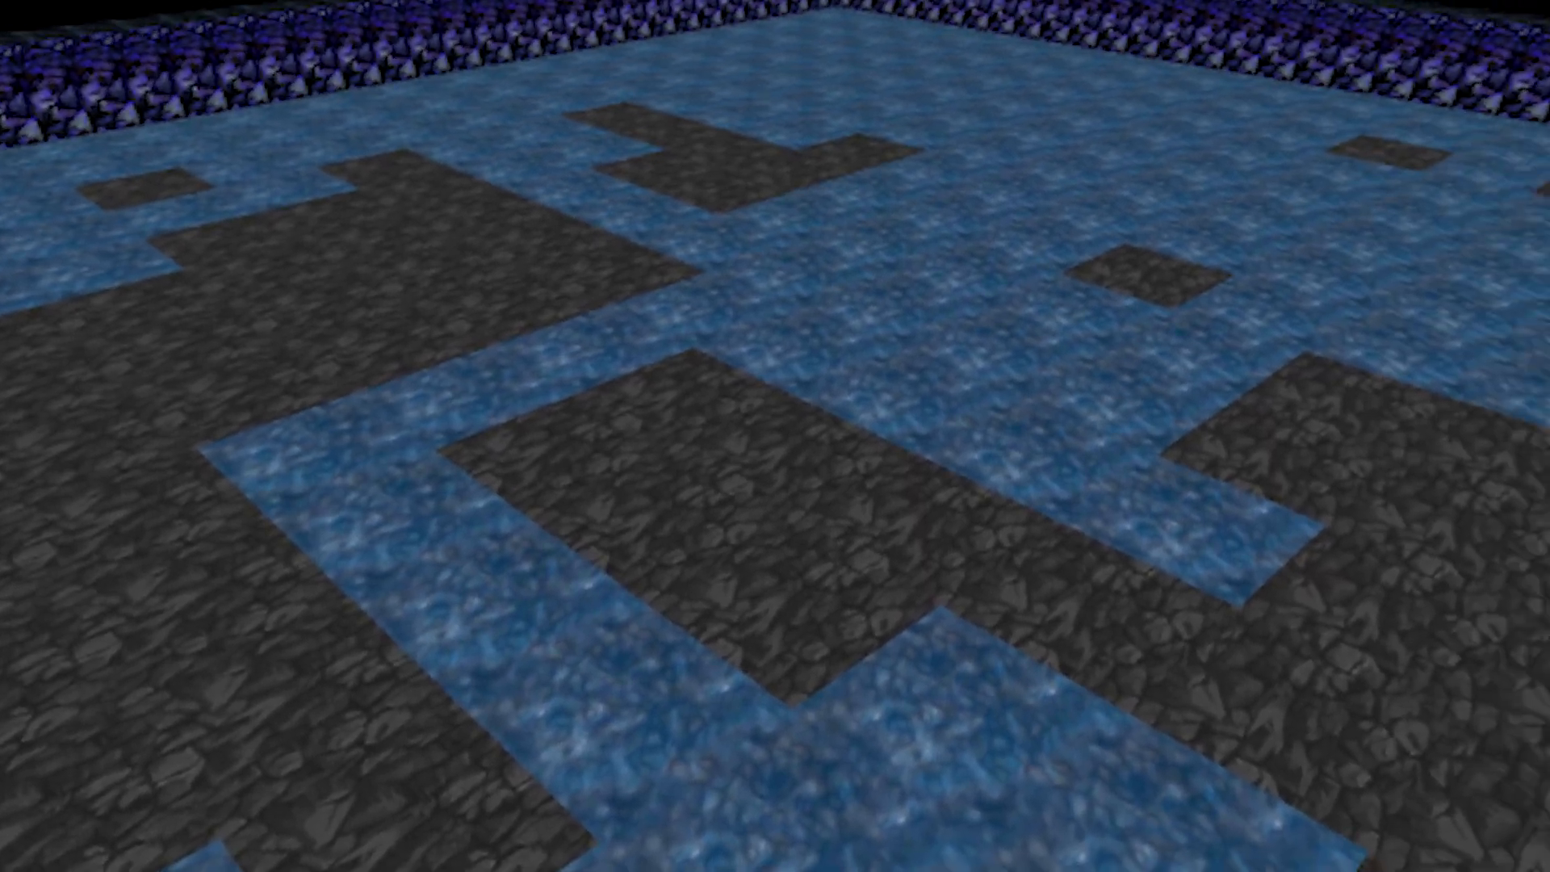
pyautogui.moveTo(775, 436)
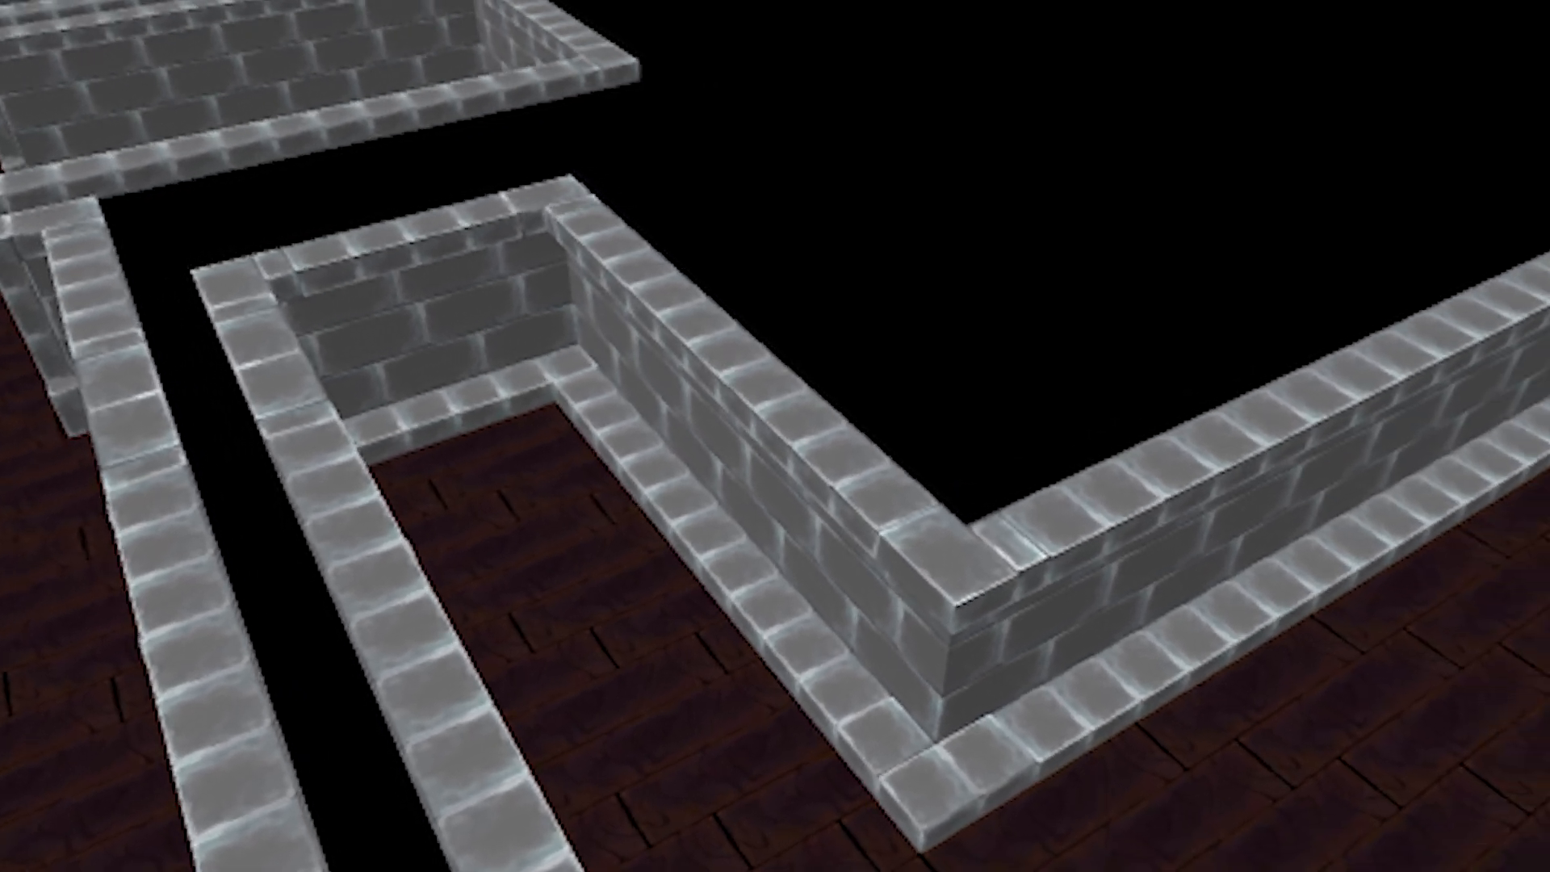
pyautogui.moveTo(775, 436)
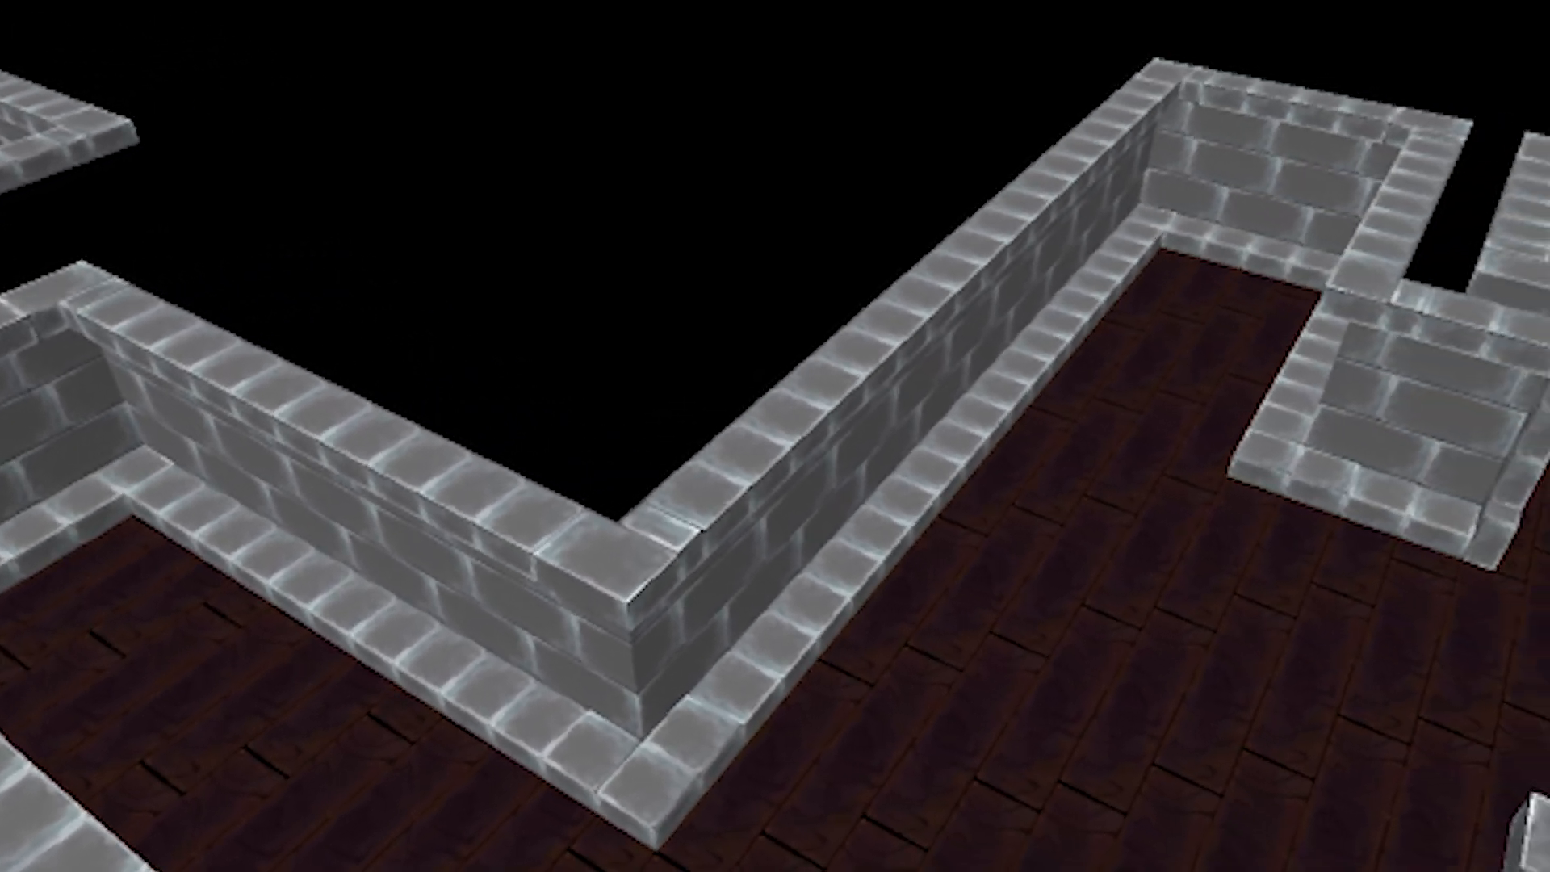
pyautogui.moveTo(775, 436)
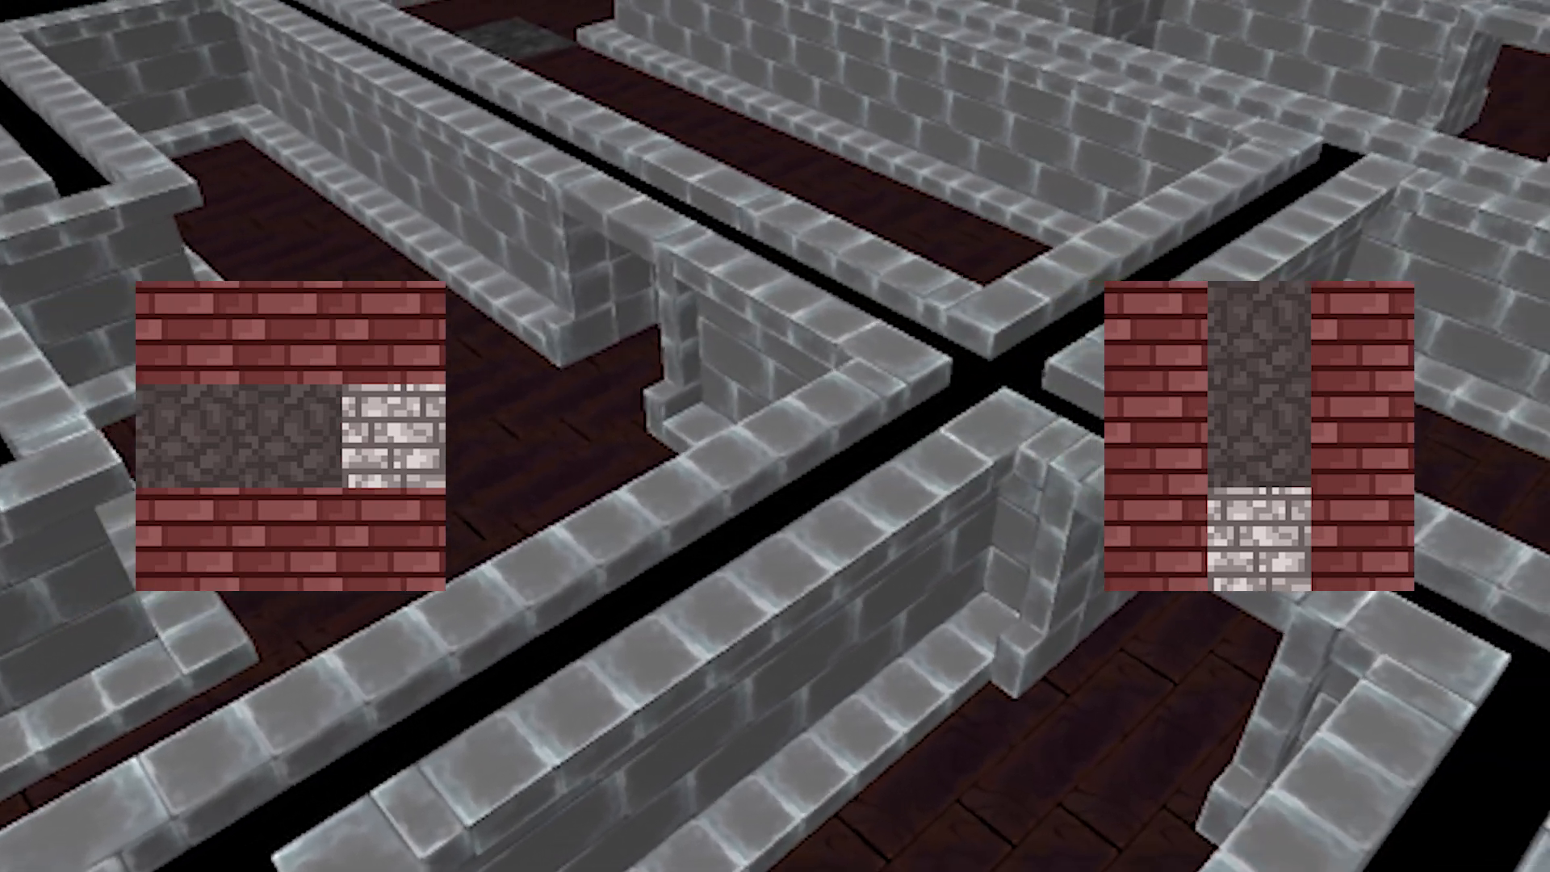
pyautogui.moveTo(775, 436)
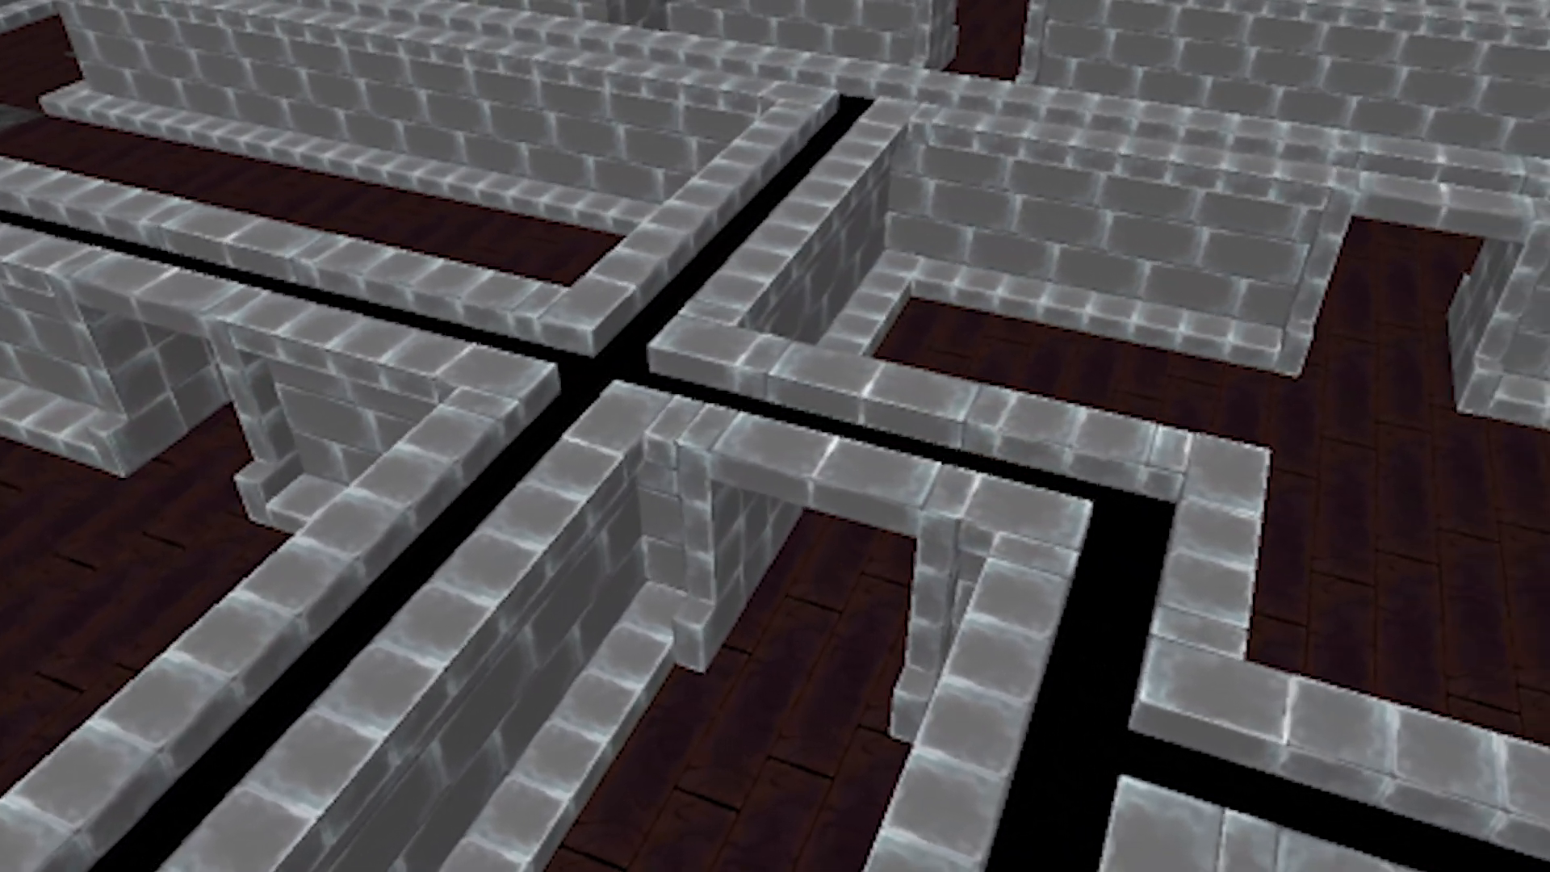
pyautogui.moveTo(775, 436)
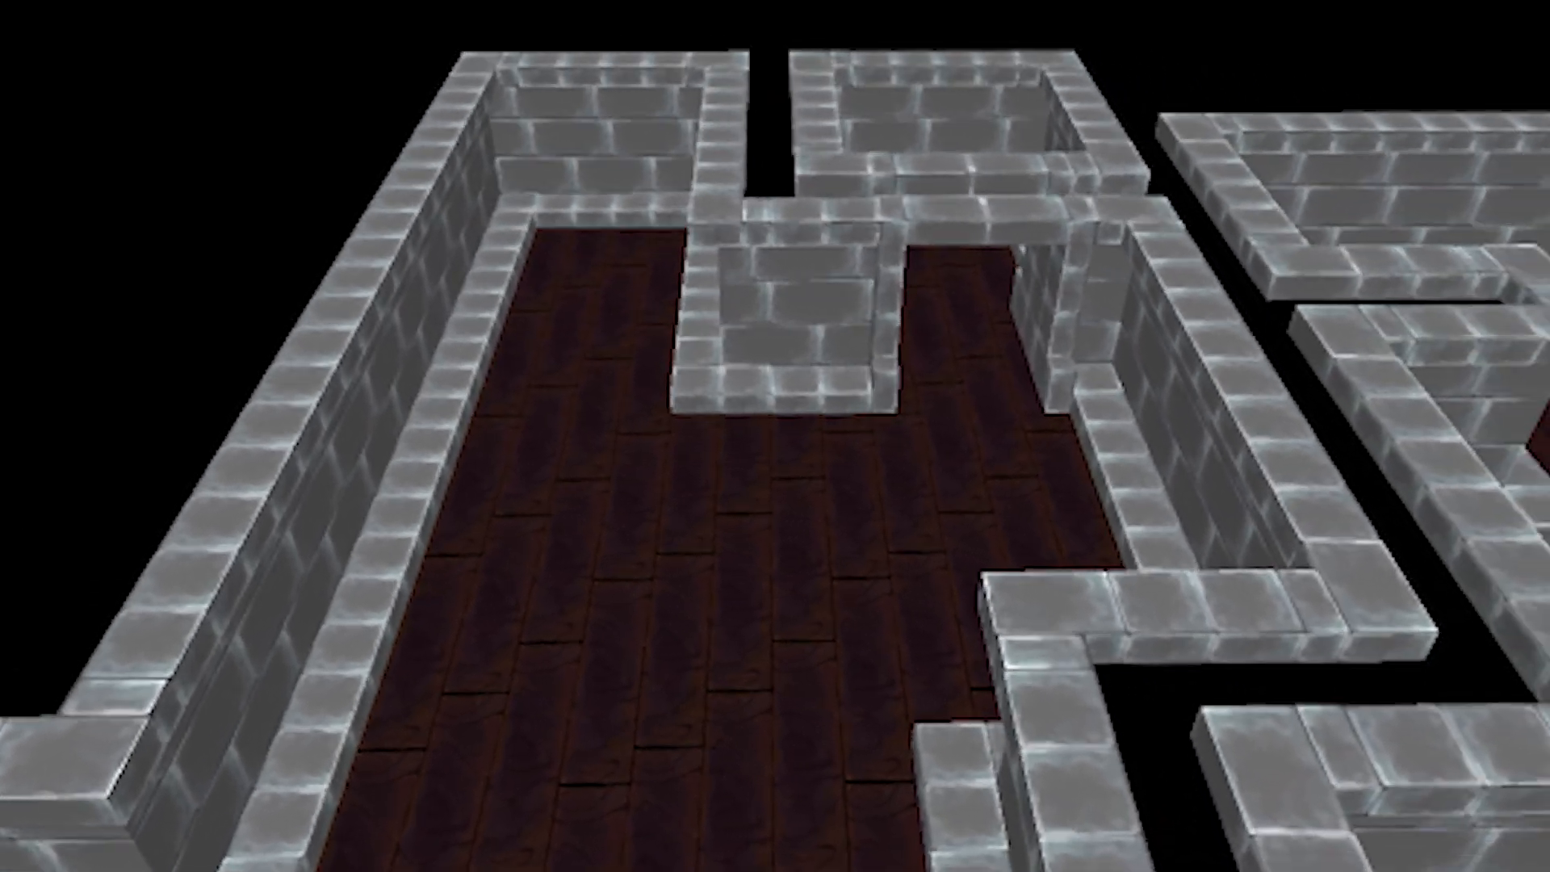
pyautogui.moveTo(775, 436)
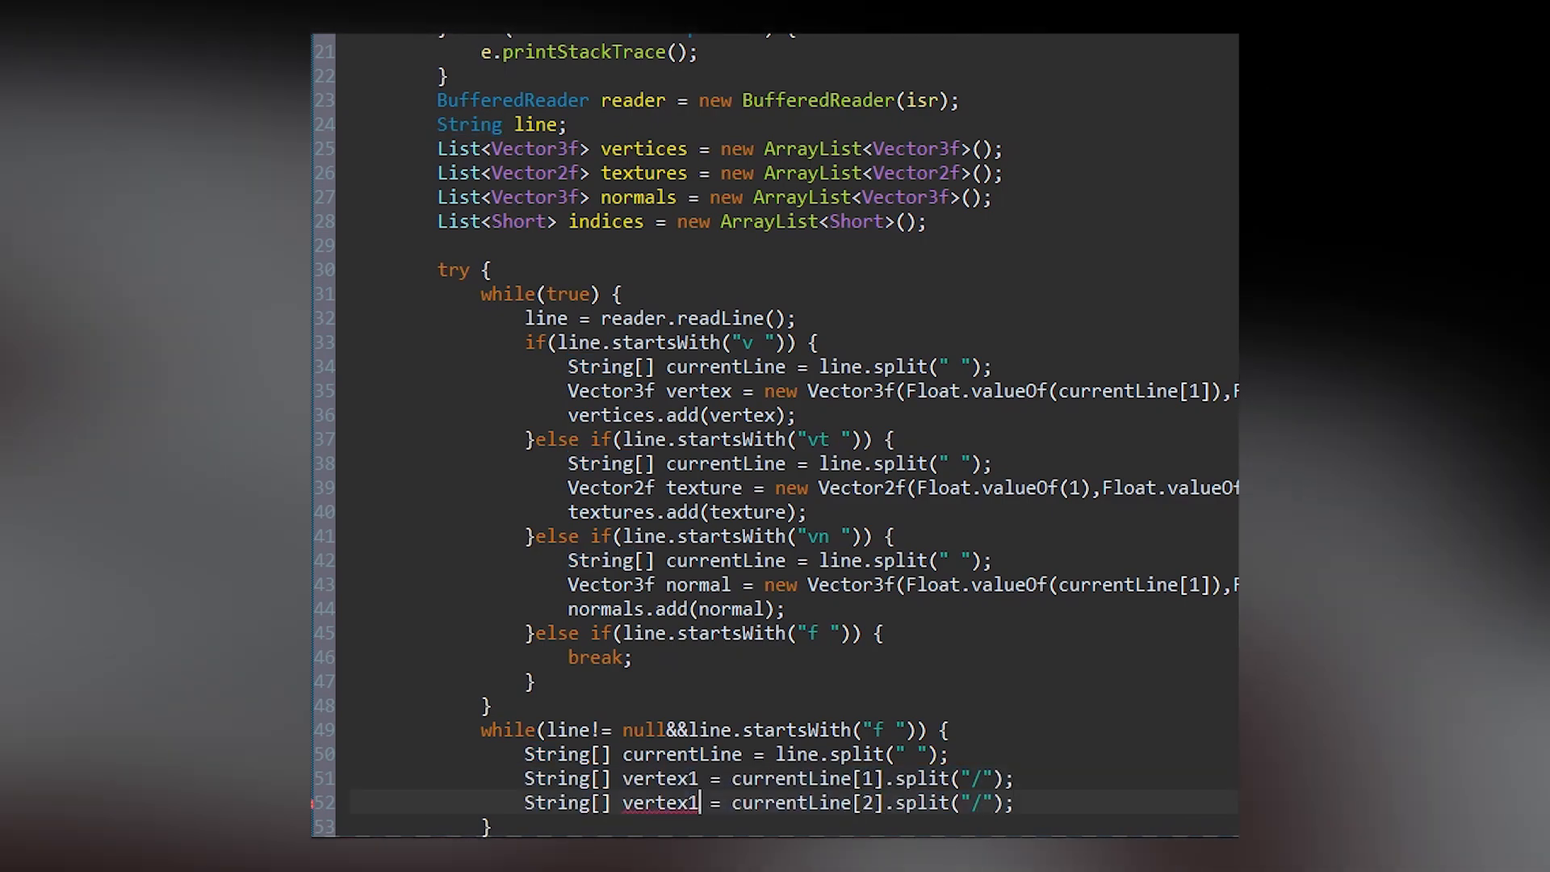
# - Switch from Eclipse to the Ashes Quest window to view the water-bordered cave
pyautogui.press('alt+tab')
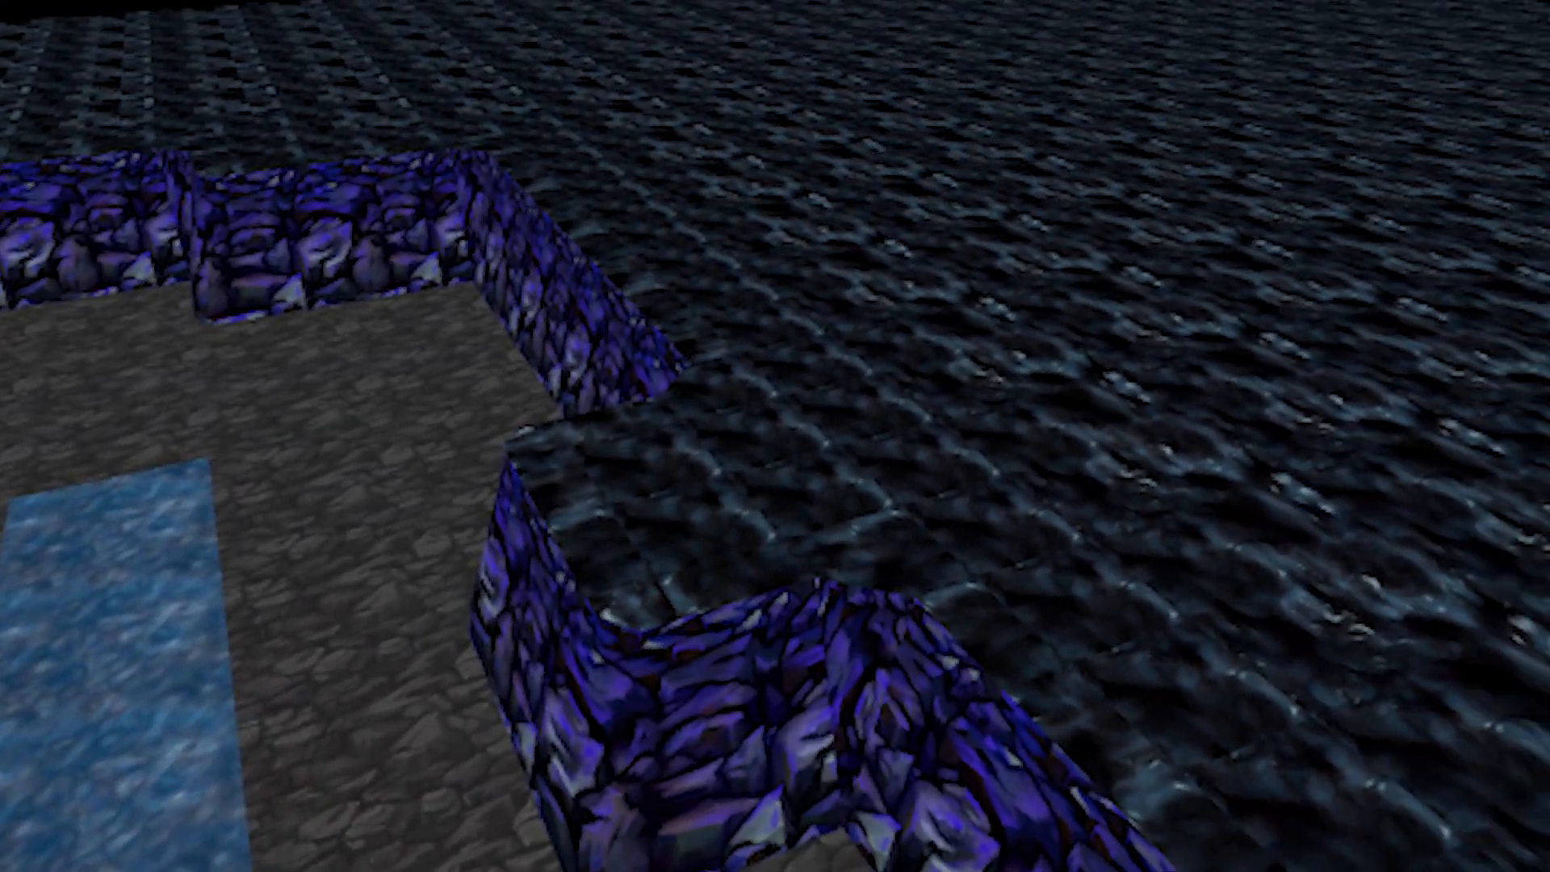
pyautogui.moveTo(775, 436)
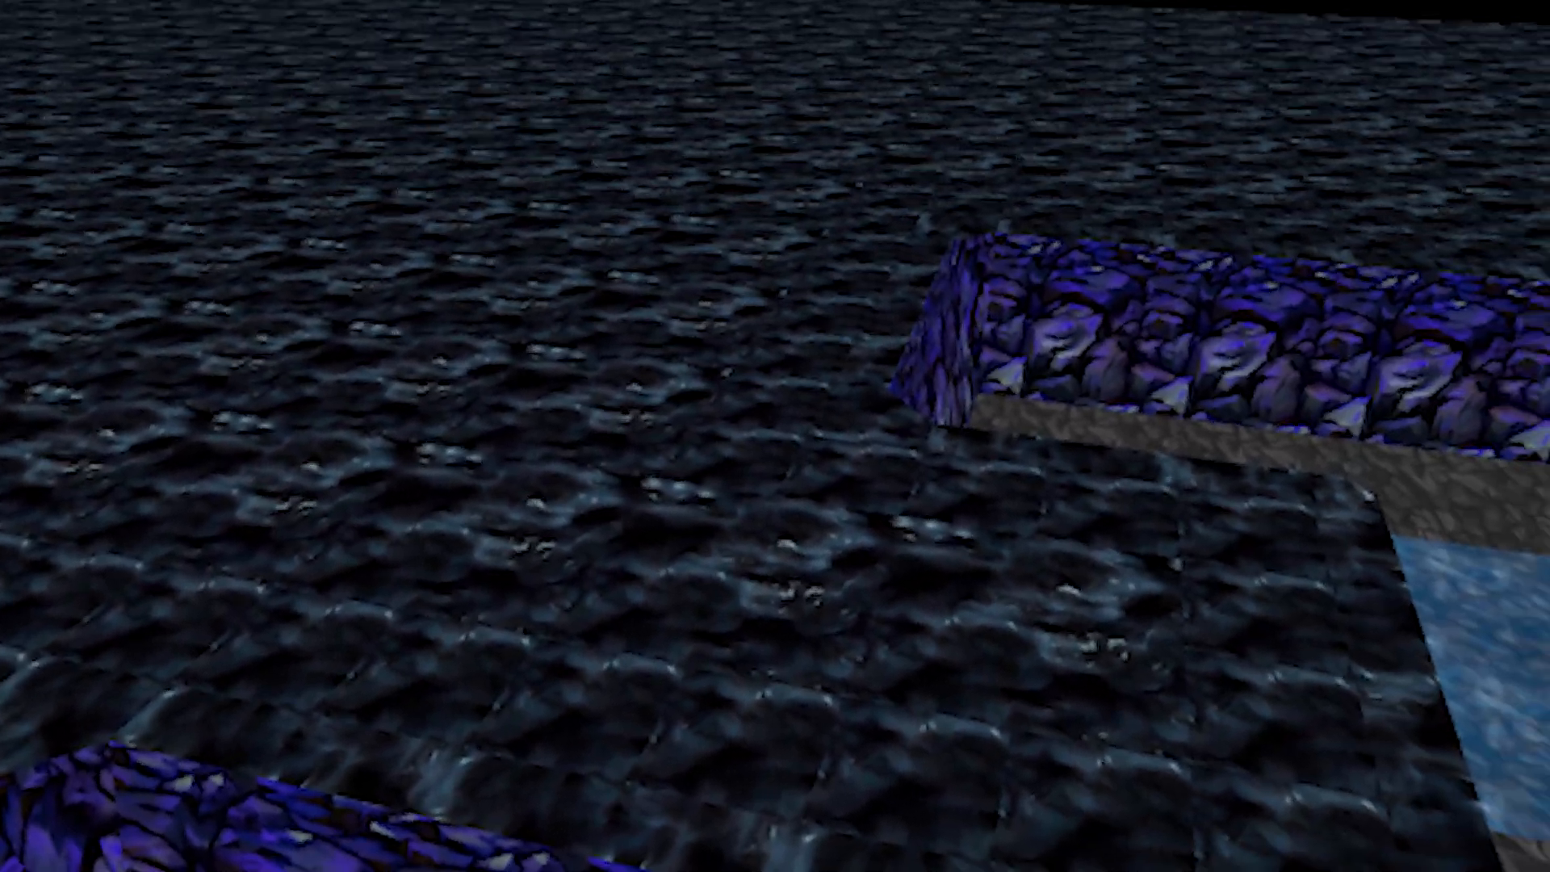
pyautogui.moveTo(775, 436)
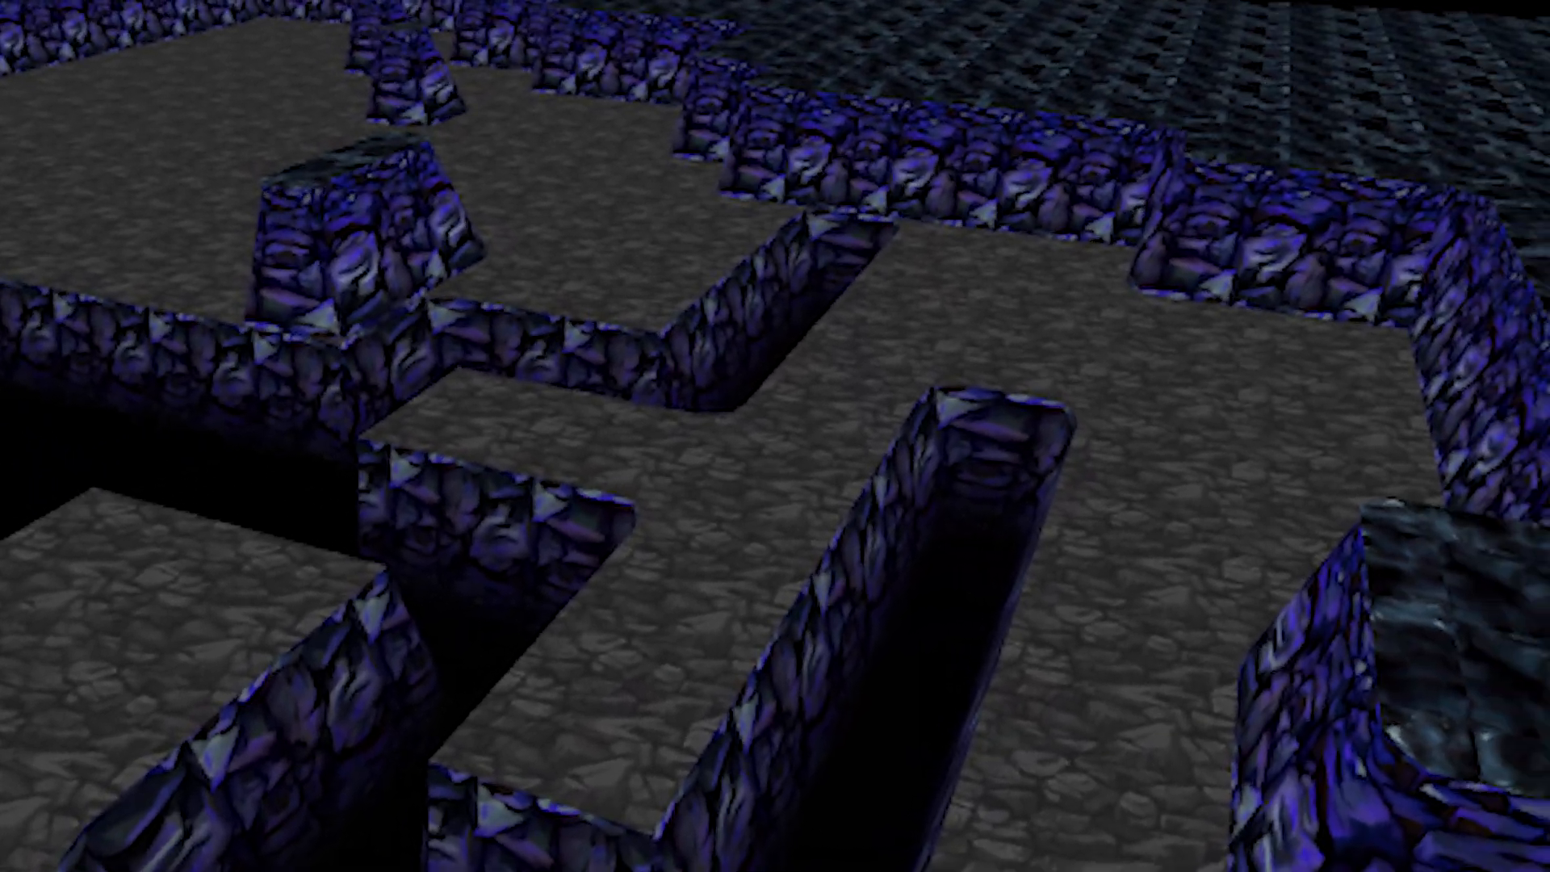
pyautogui.moveTo(775, 436)
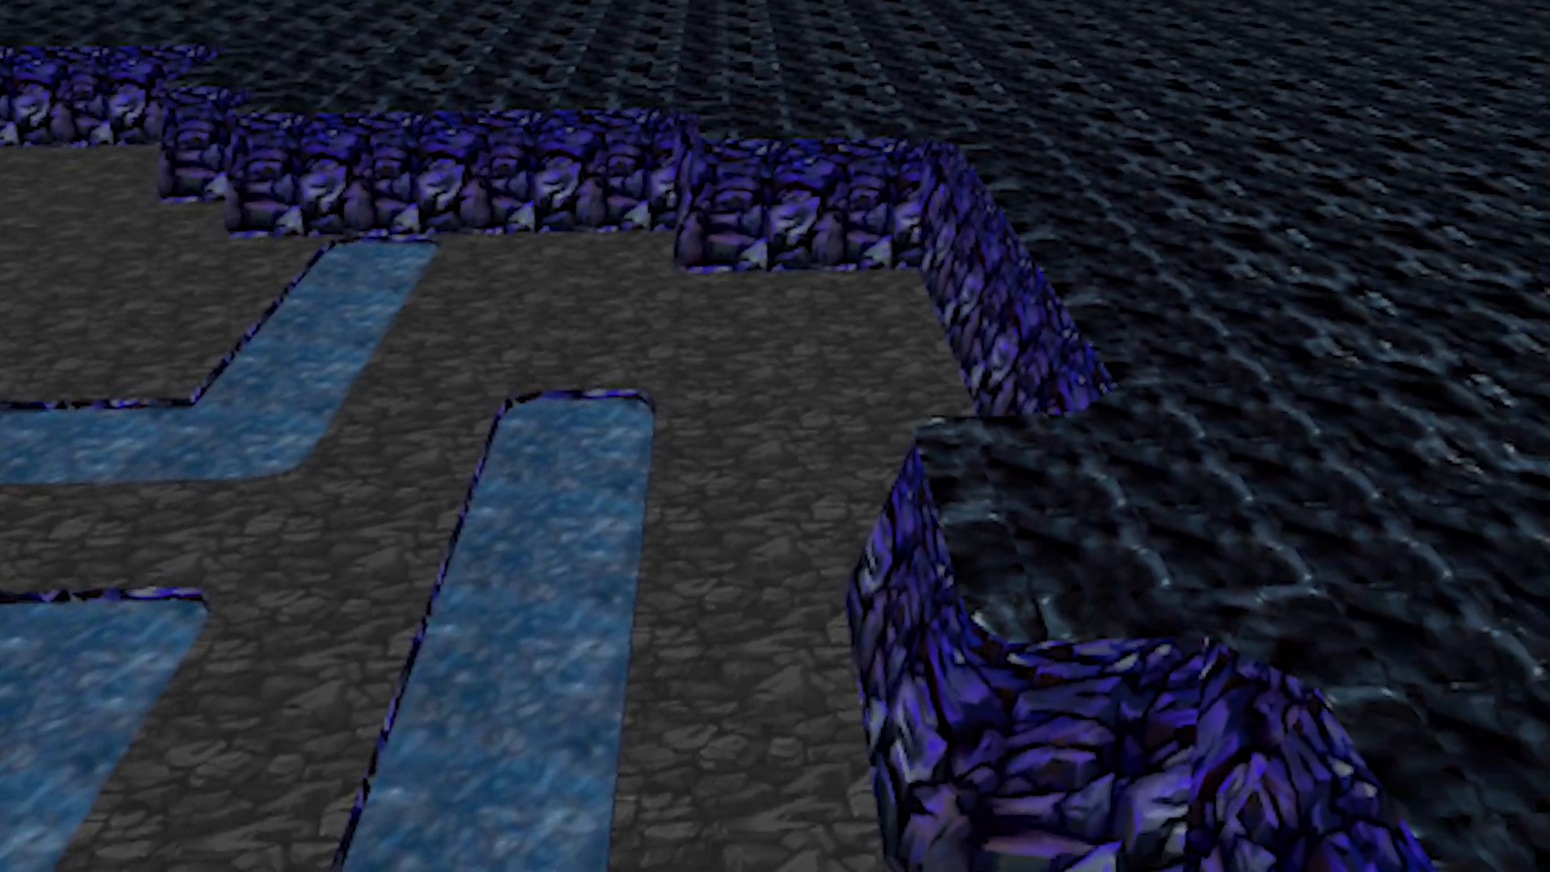
pyautogui.moveTo(775, 436)
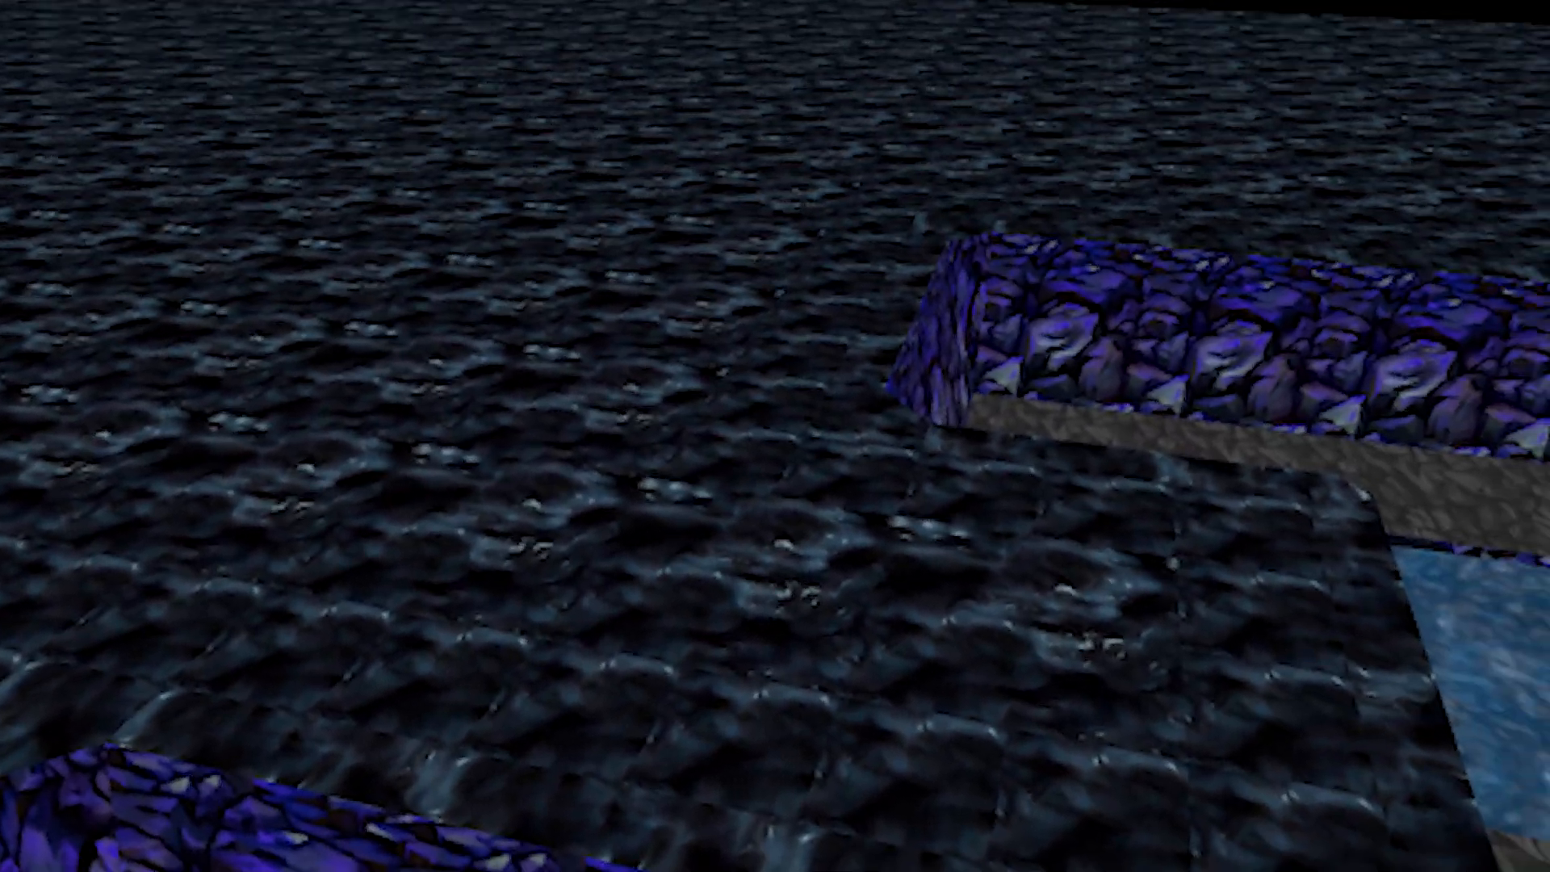
pyautogui.moveTo(775, 436)
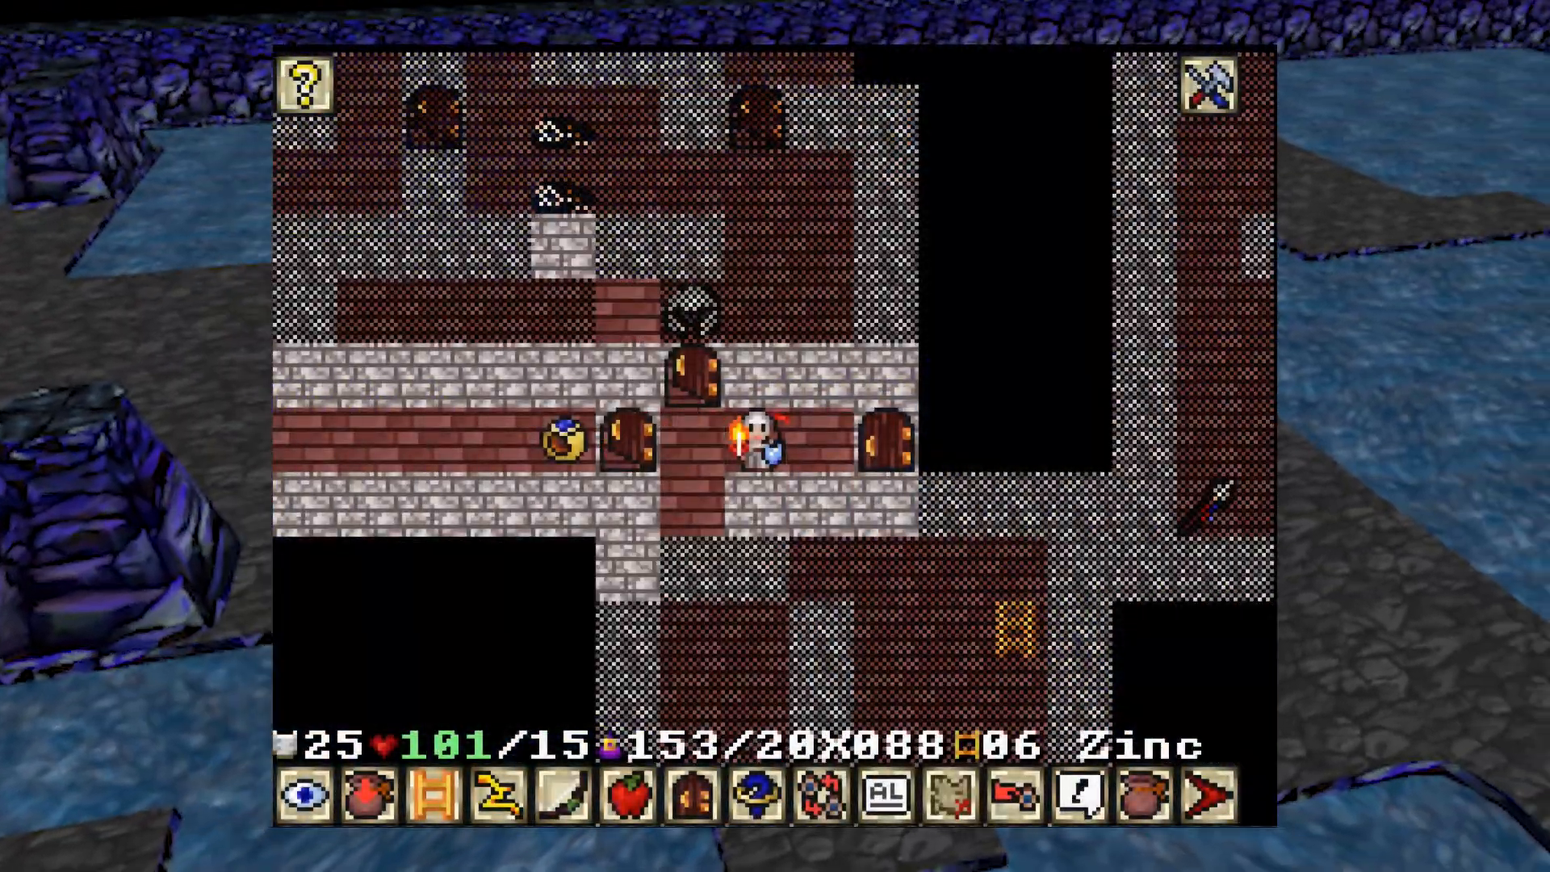
# - Fly the camera forward through the brick-walled rooms and corridors
pyautogui.press('Up')
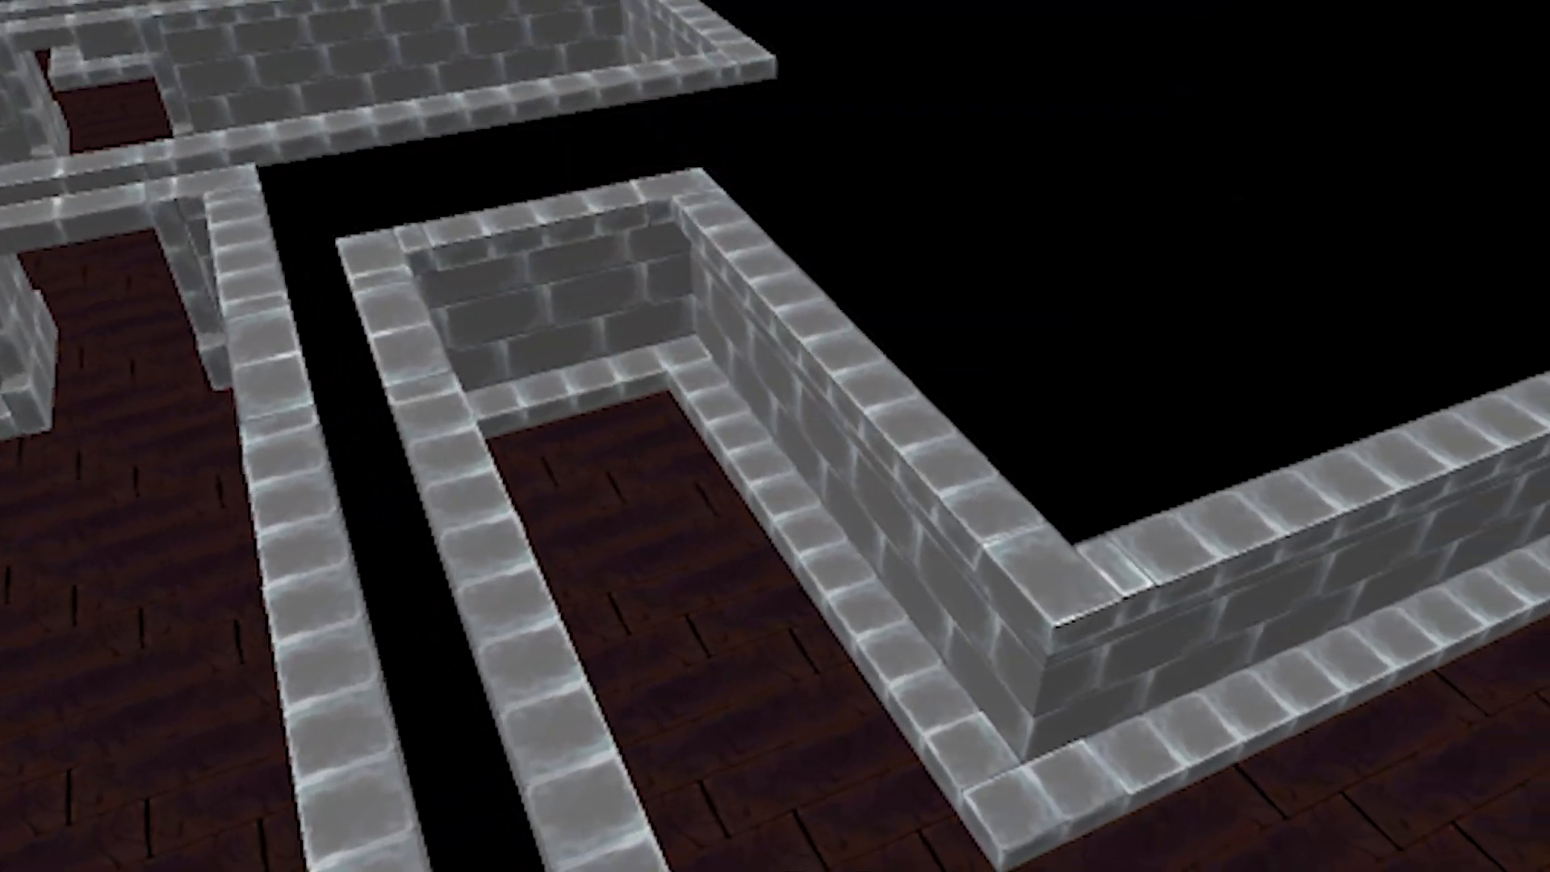
pyautogui.moveTo(775, 436)
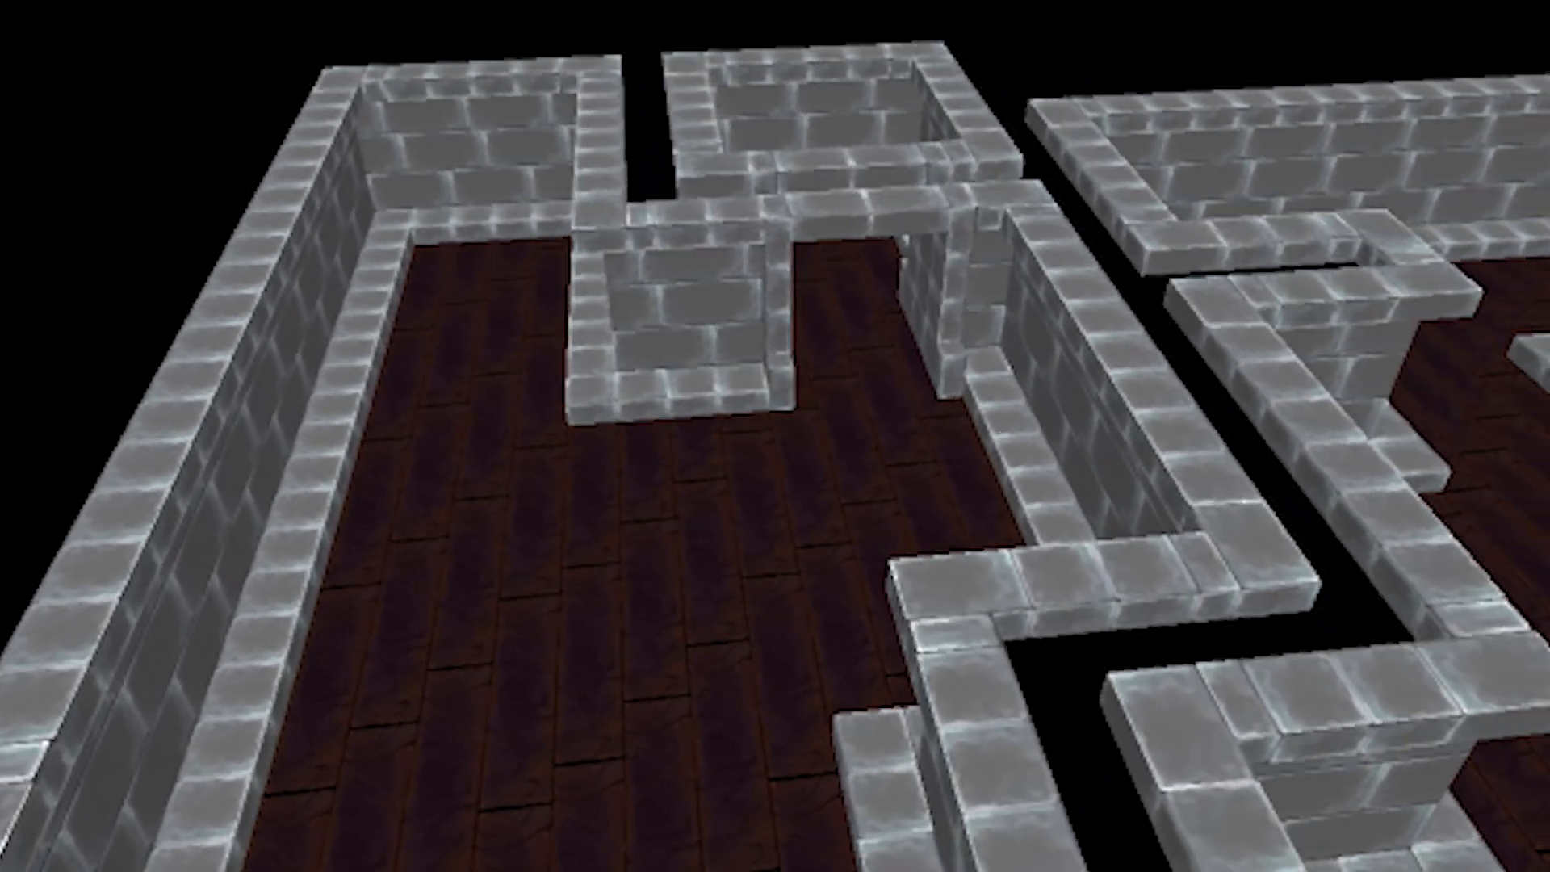
pyautogui.moveTo(775, 436)
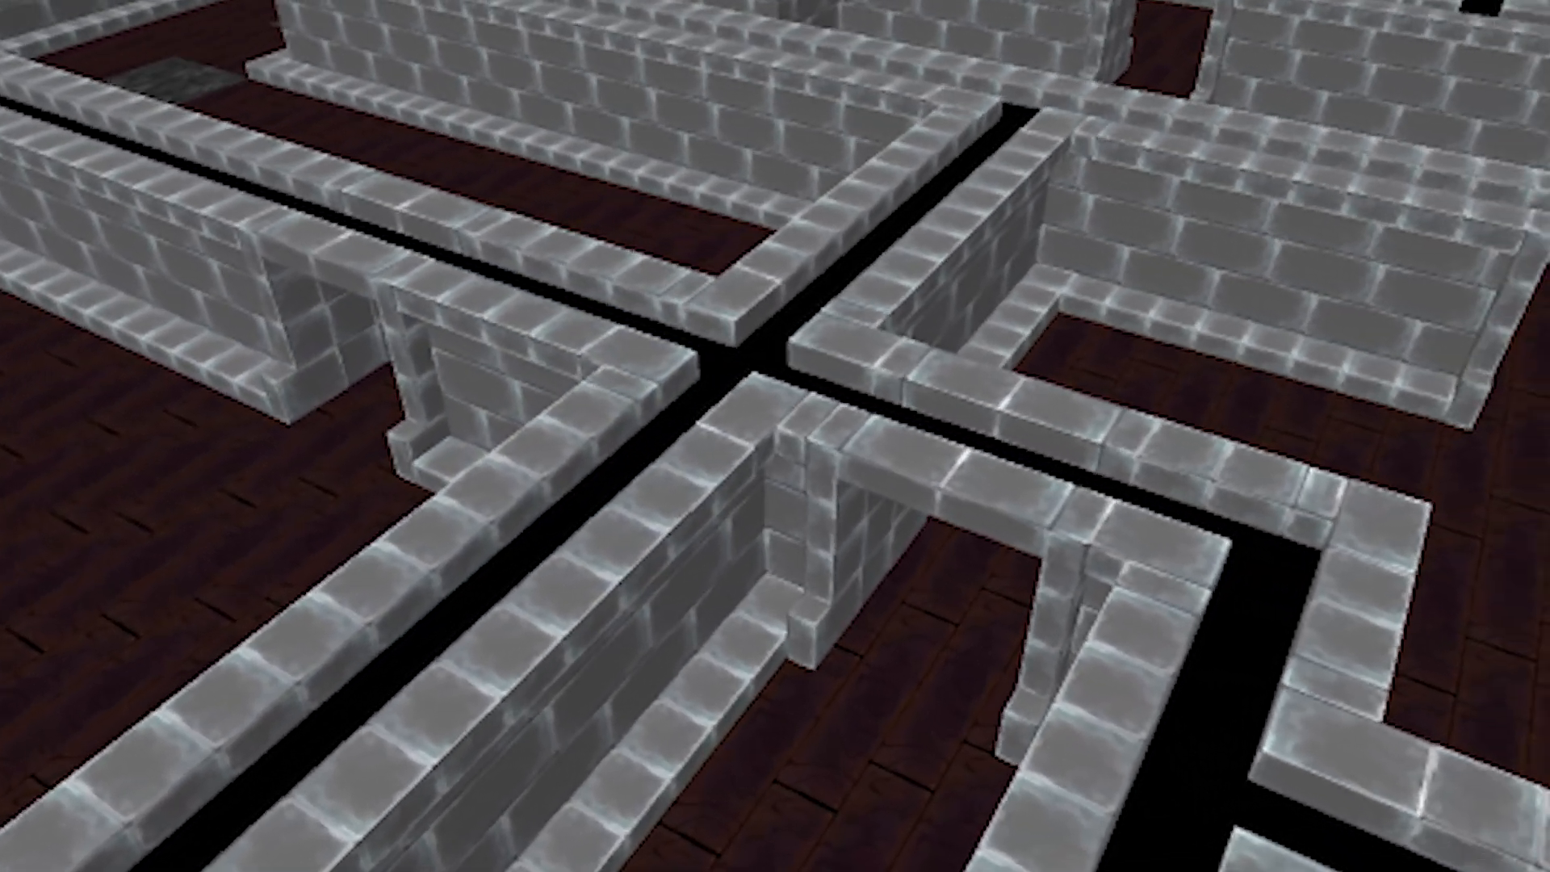
pyautogui.moveTo(775, 435)
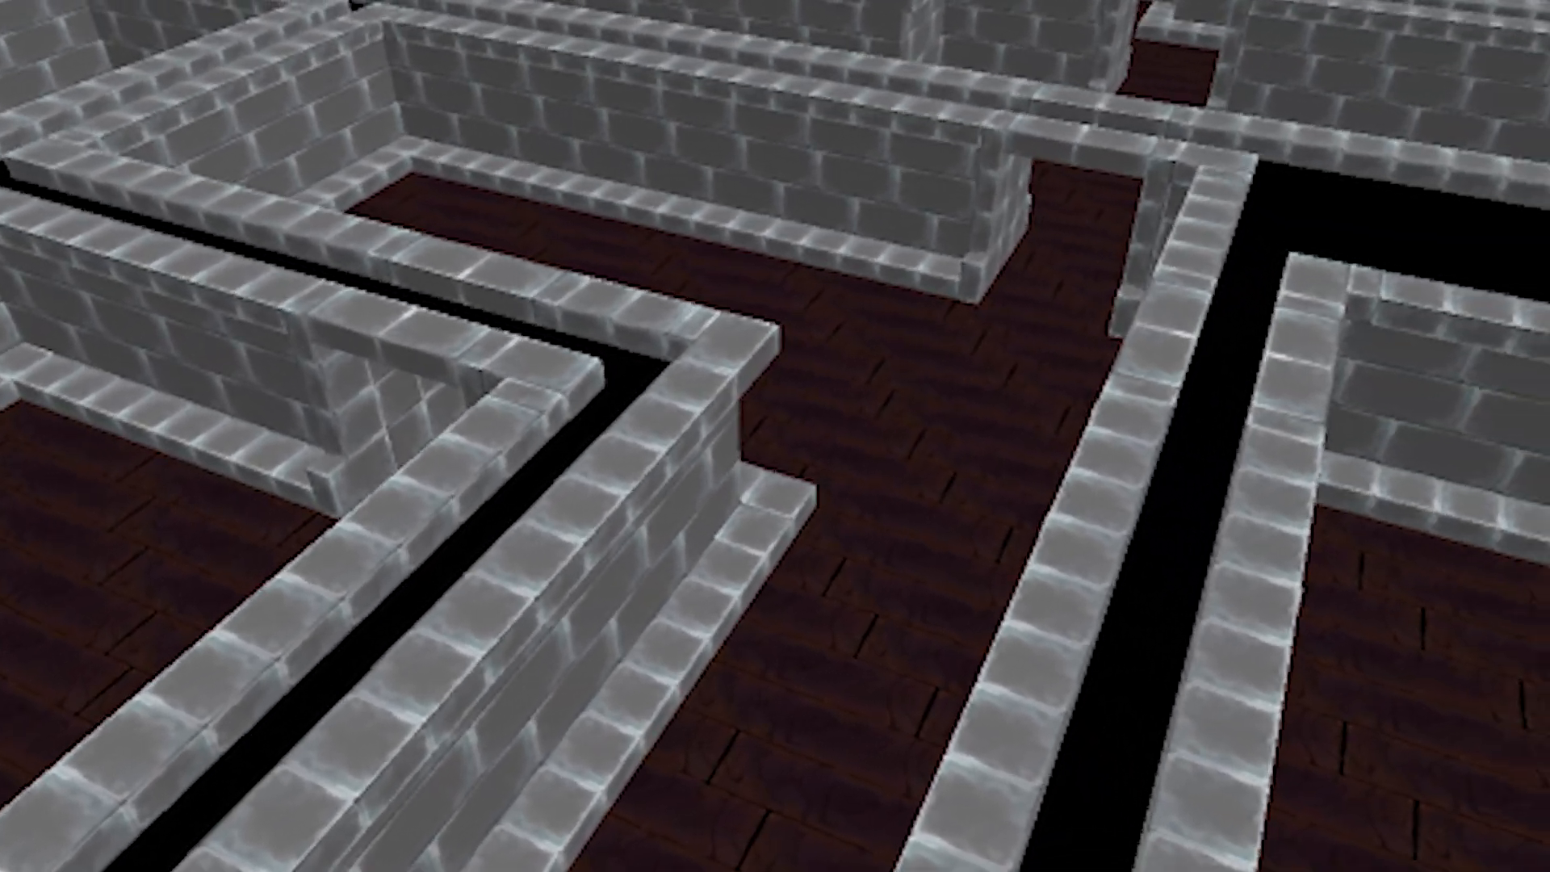
pyautogui.moveTo(775, 436)
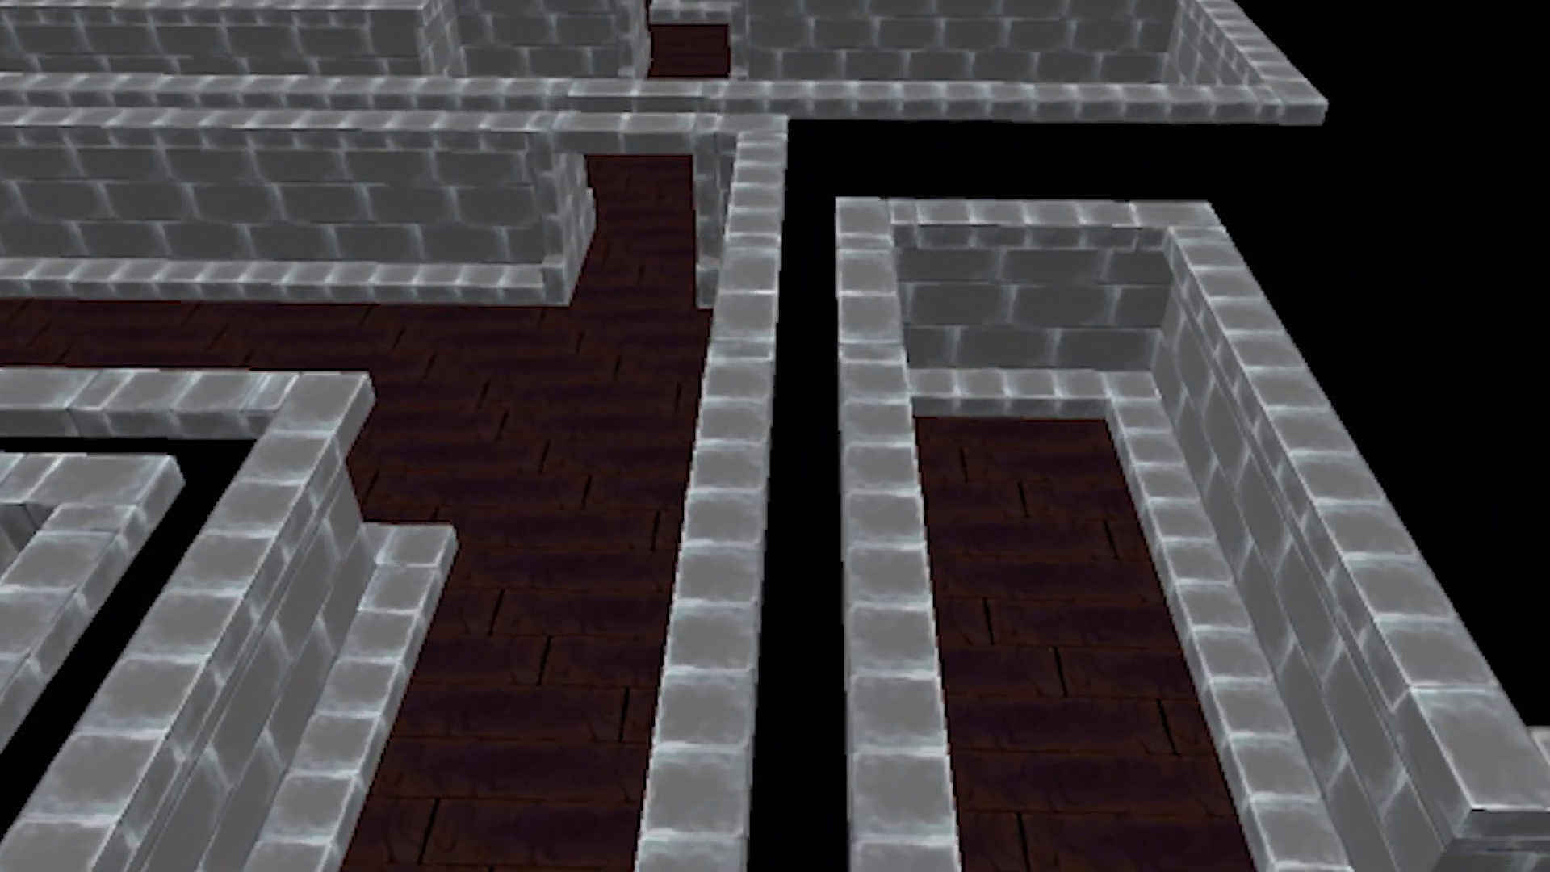
pyautogui.moveTo(775, 436)
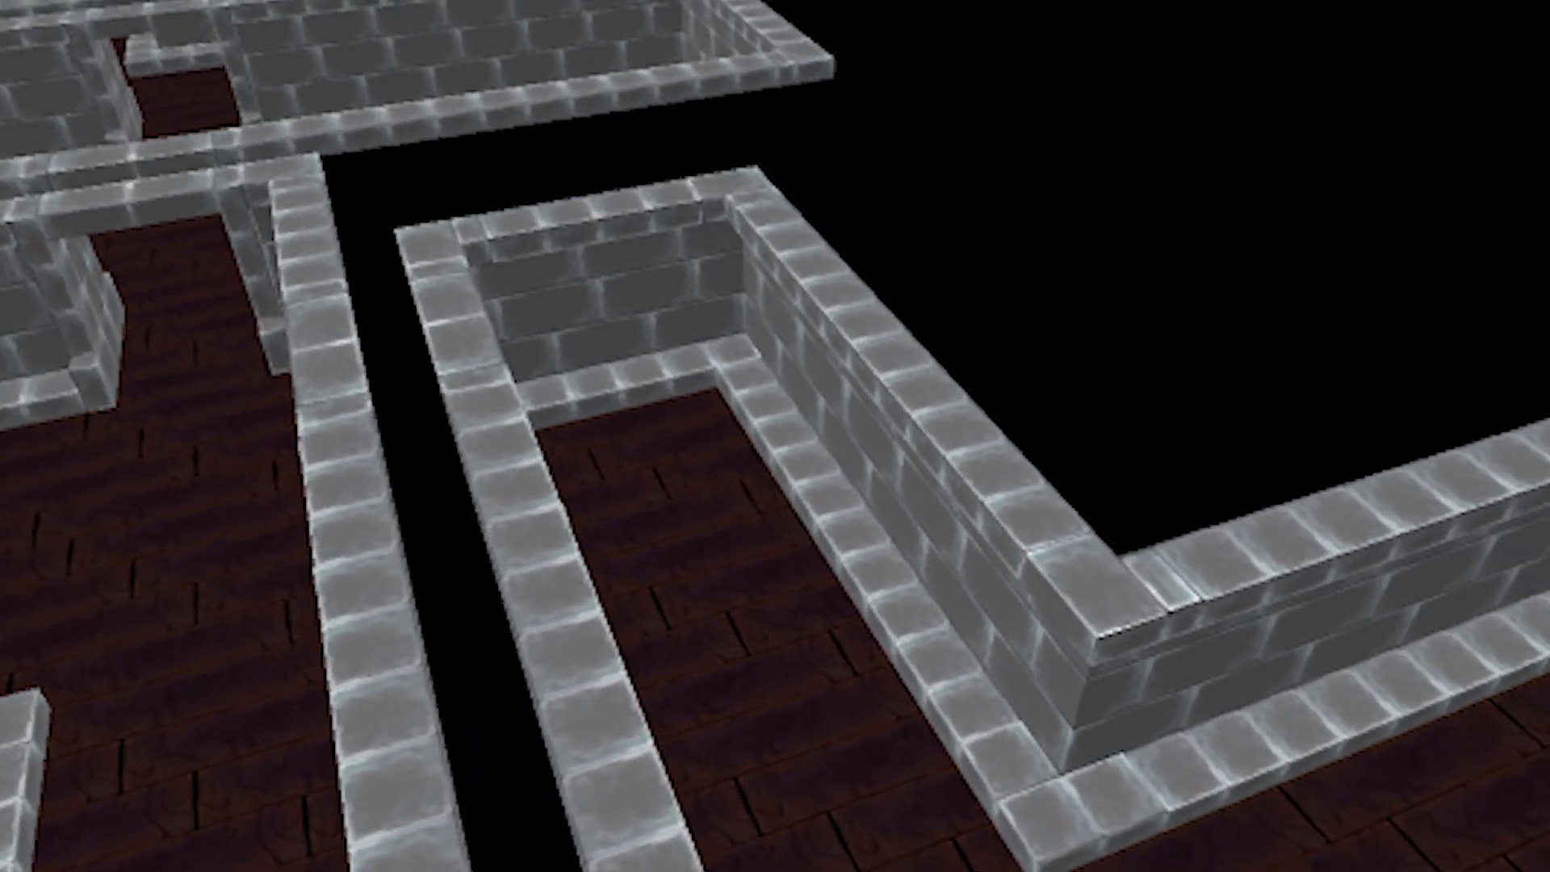